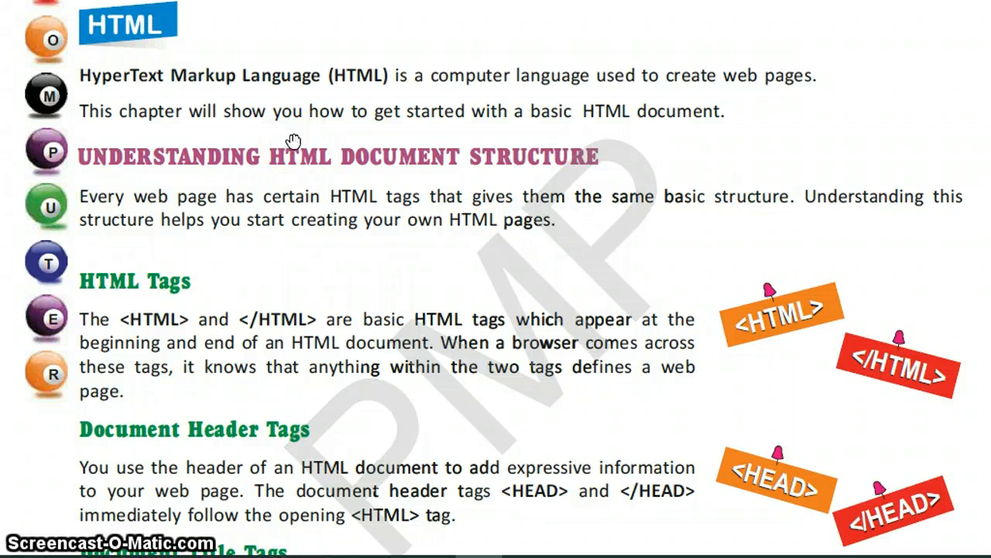
Scroll the PDF down to the Document Title Tags and Body Tags sections.
scroll(down, 3)
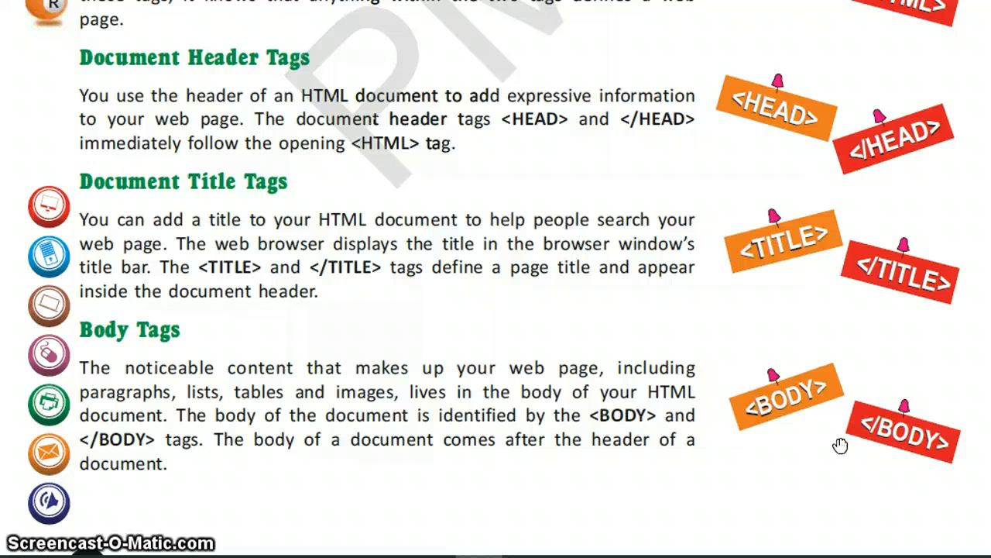
mouse_move(843, 384)
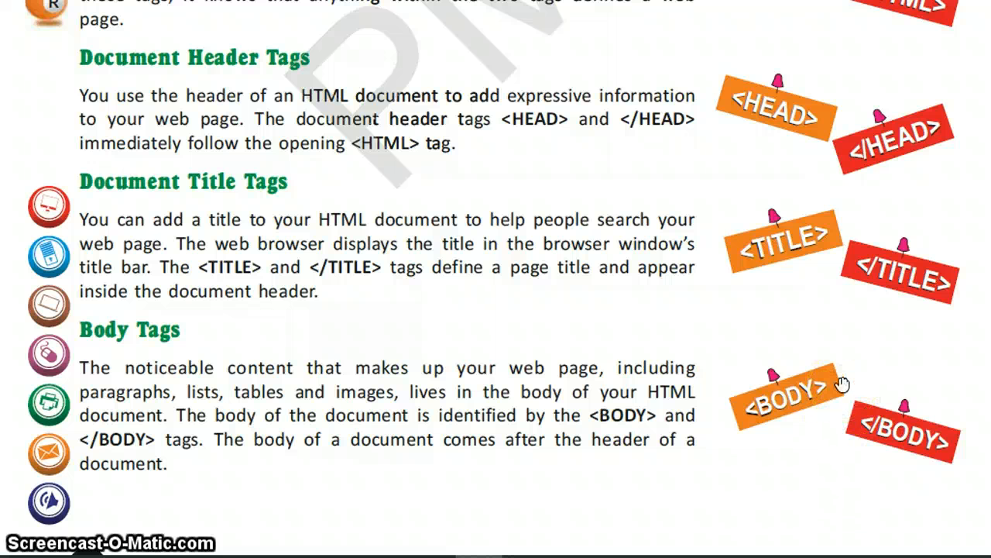
scroll(up, 3)
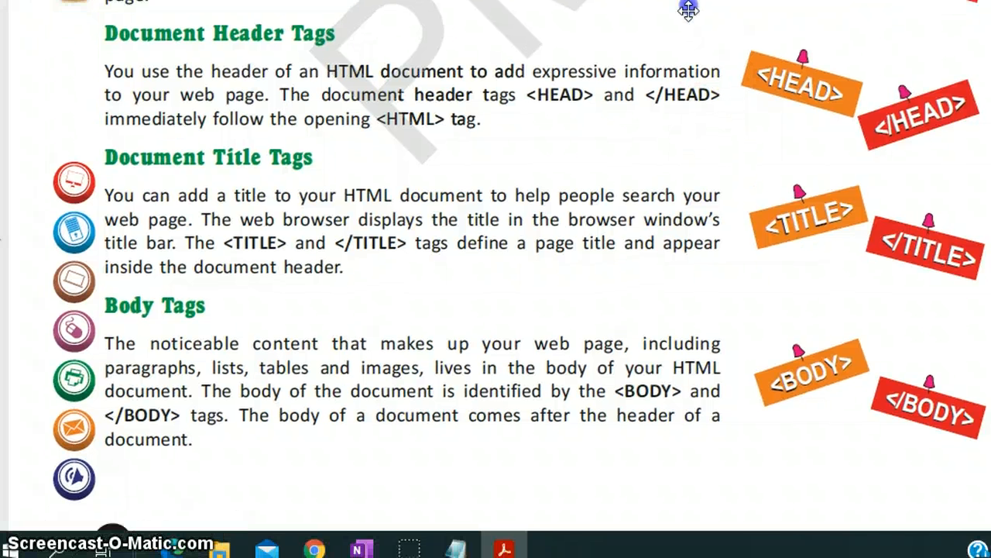
scroll(up, 3)
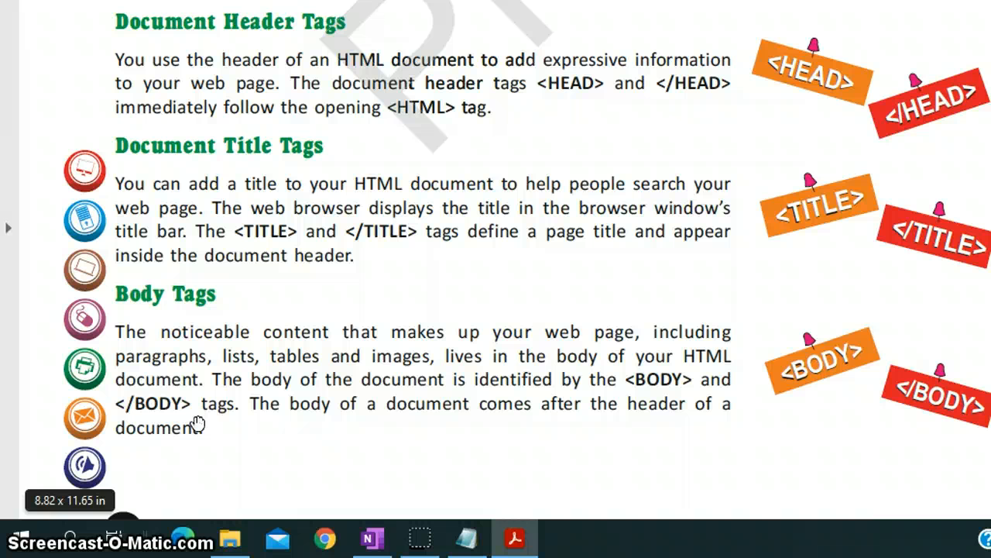
mouse_move(70, 536)
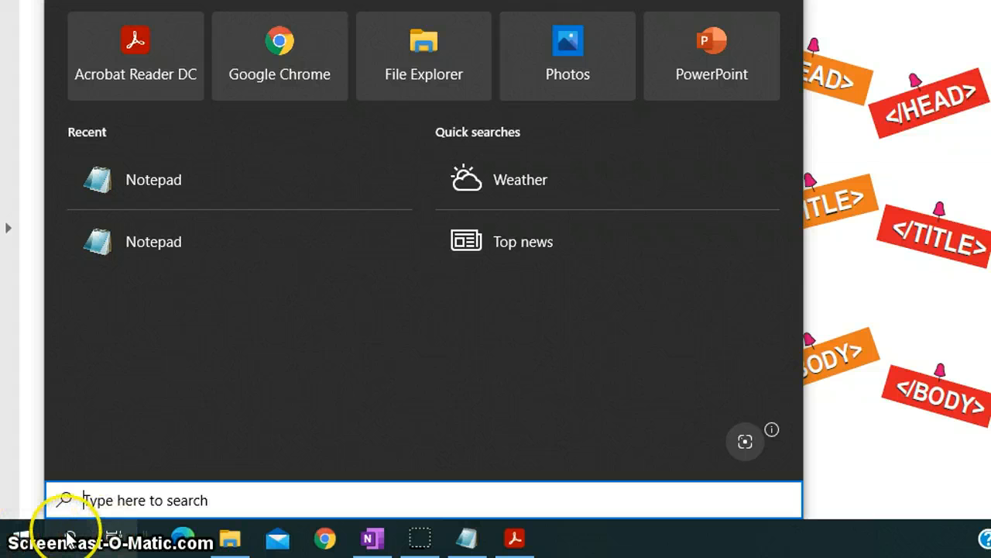
mouse_move(105, 526)
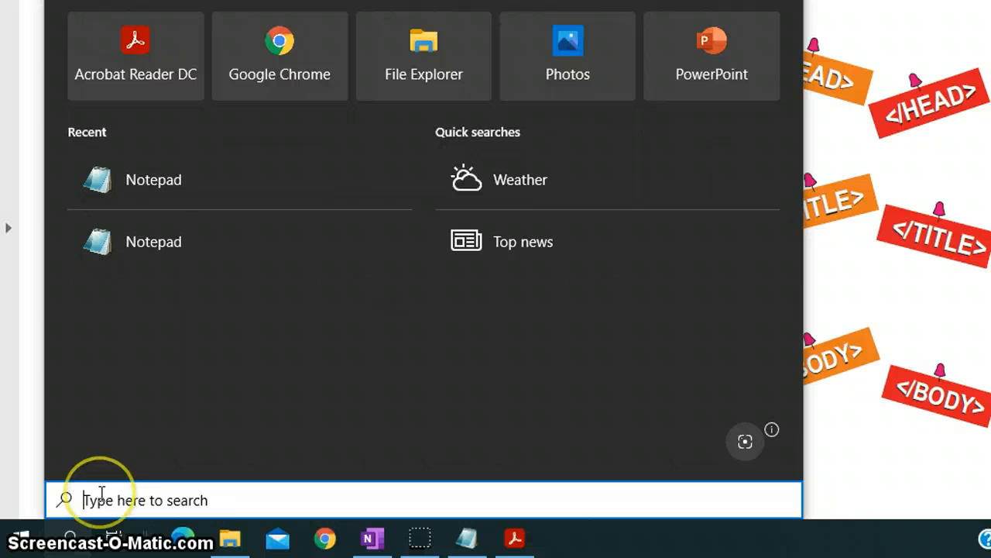
Search 'notepad' in the Start menu and launch Notepad.
text(notepad)
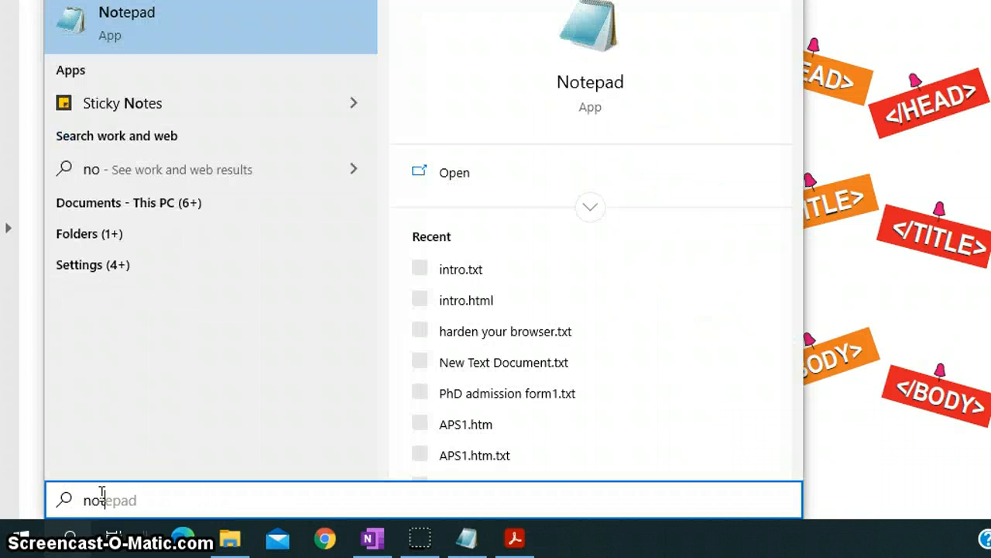
text(tepad)
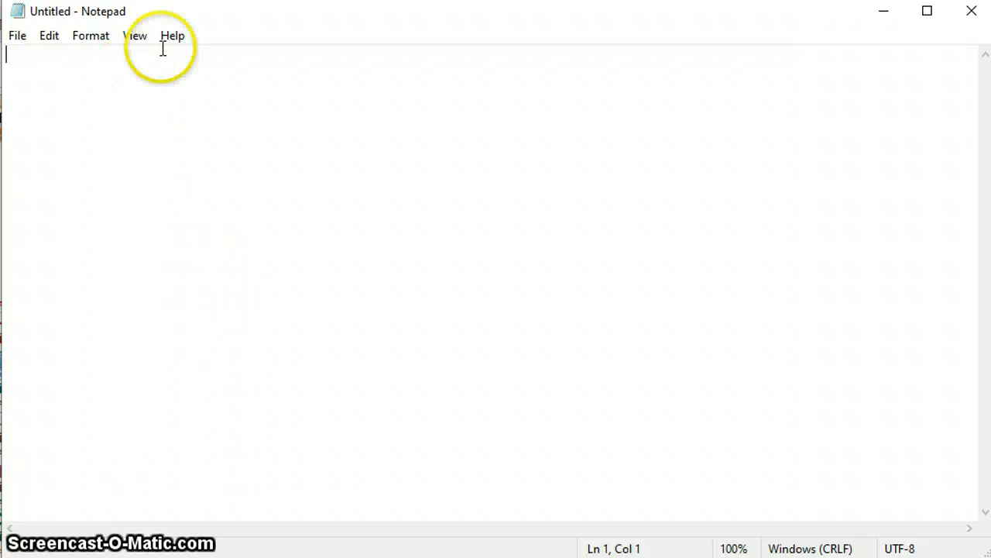
mouse_move(121, 373)
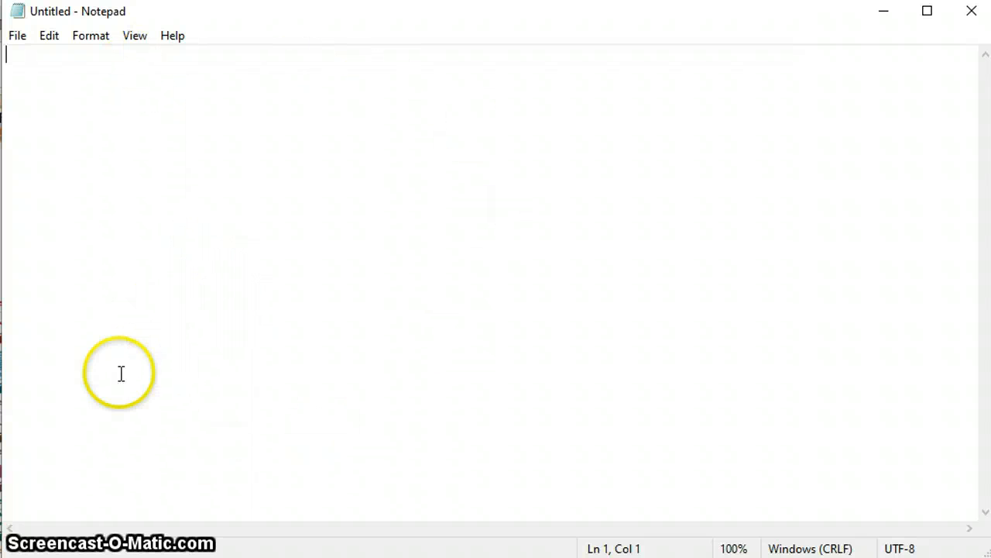
mouse_move(50, 34)
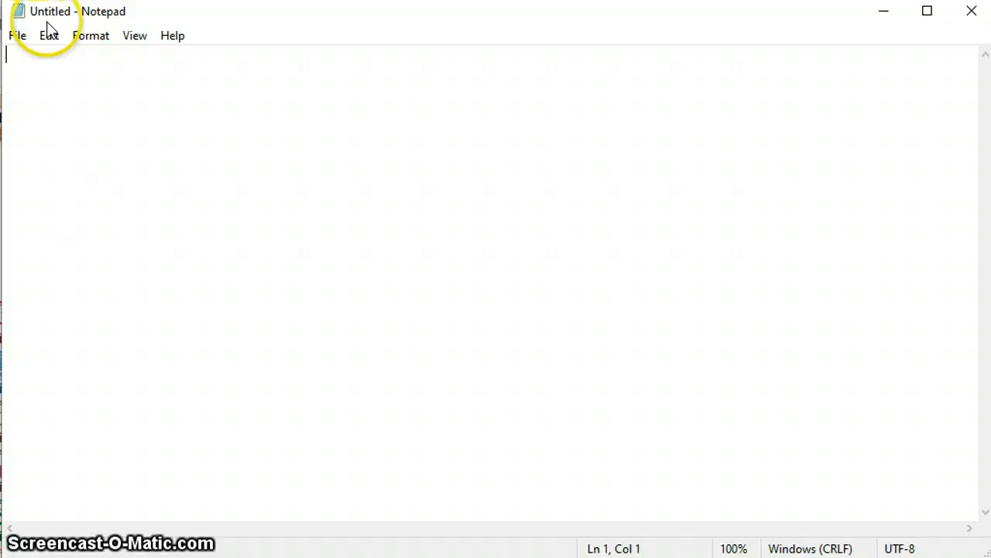
mouse_move(34, 62)
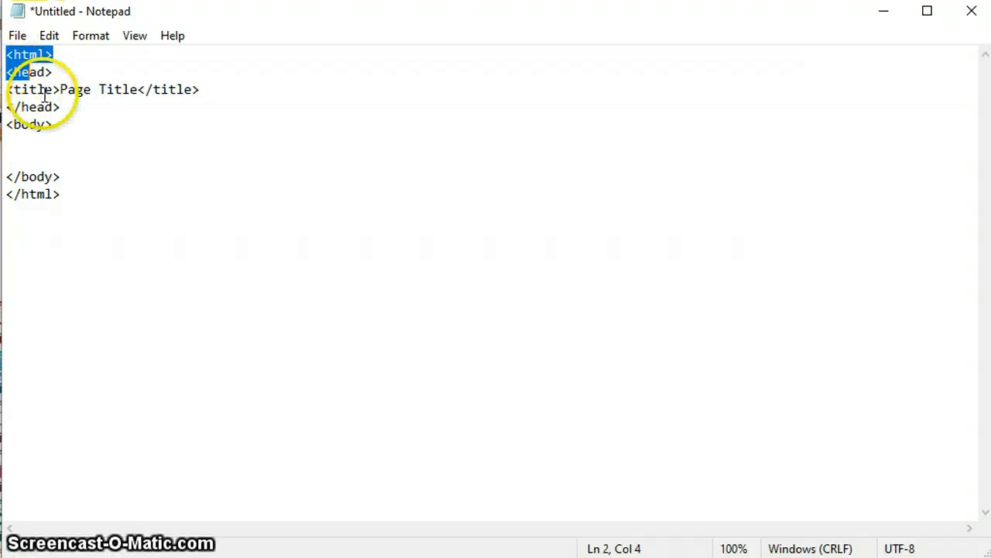
Select all the HTML text and set the font to Constantia, size 14.
key(ctrl+a)
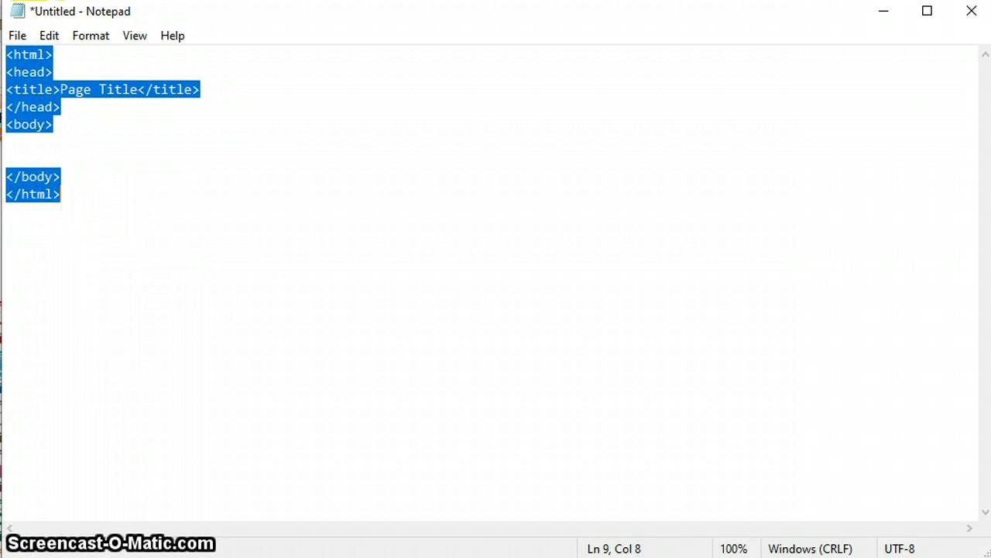
mouse_move(128, 102)
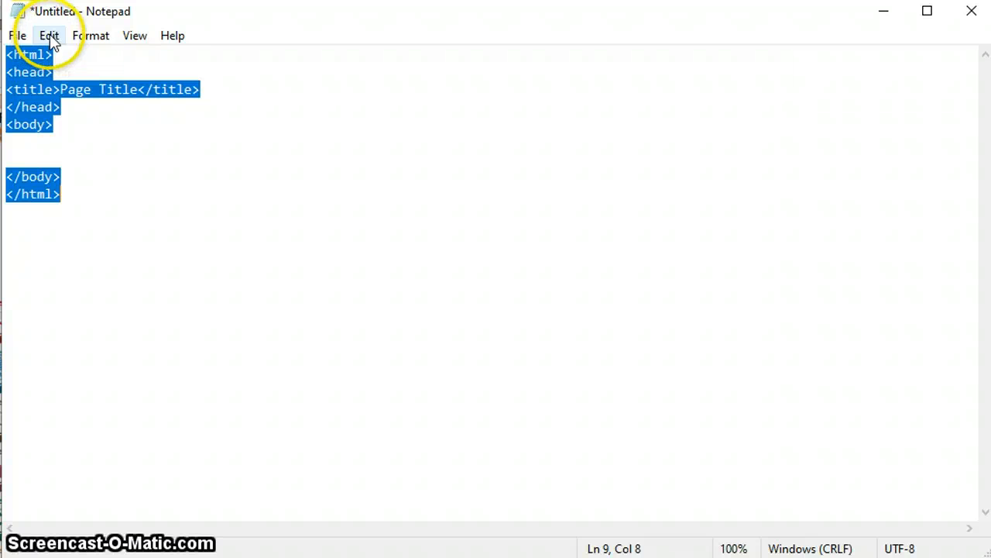
click(90, 36)
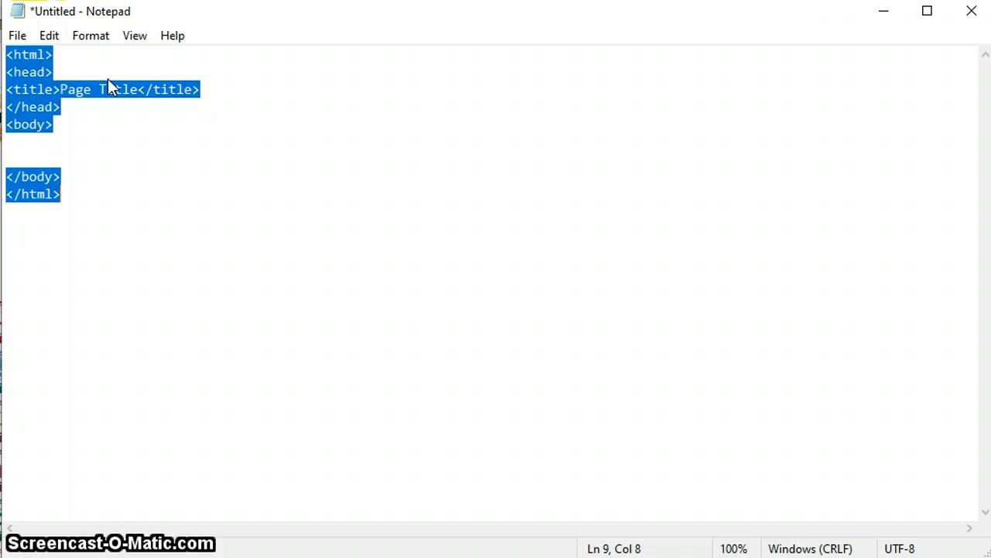
click(90, 34)
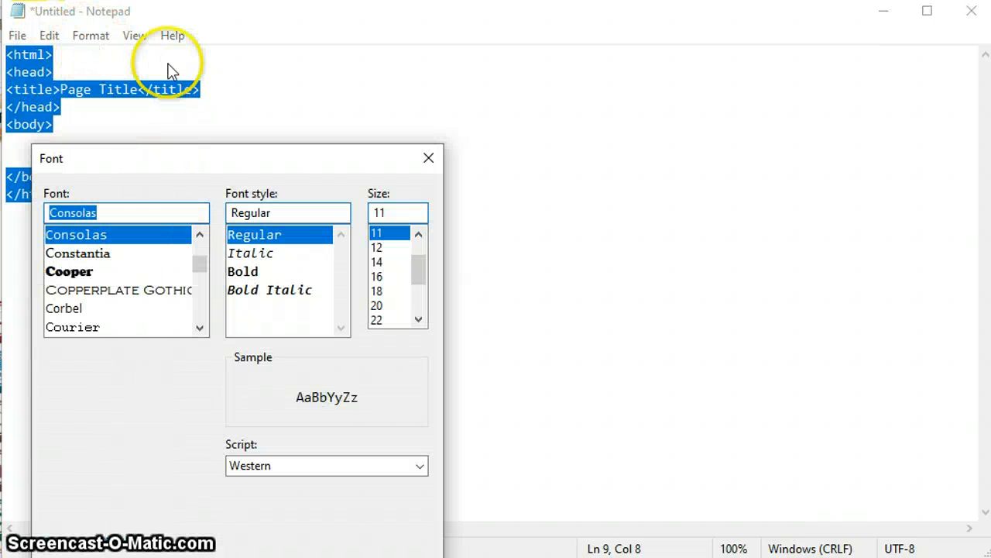
mouse_move(83, 263)
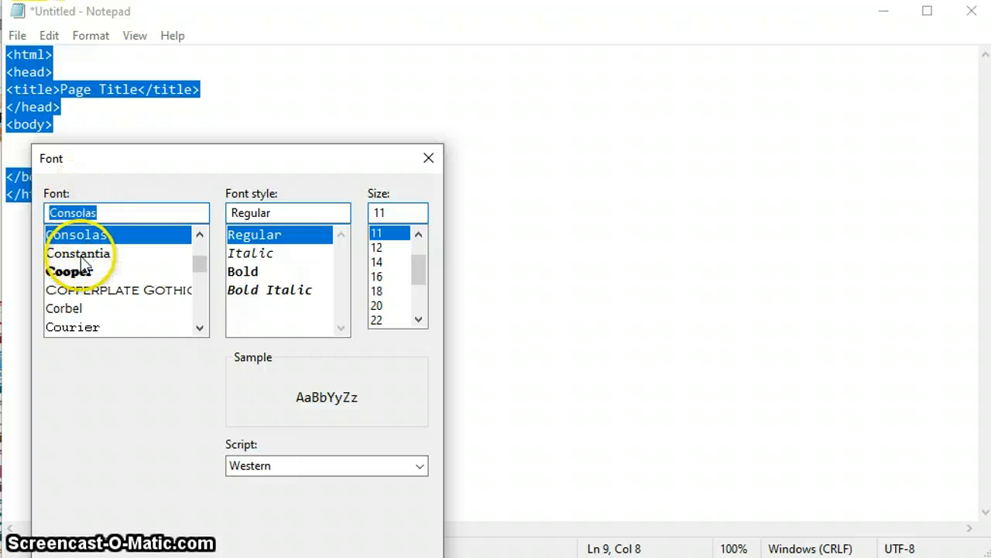
click(78, 252)
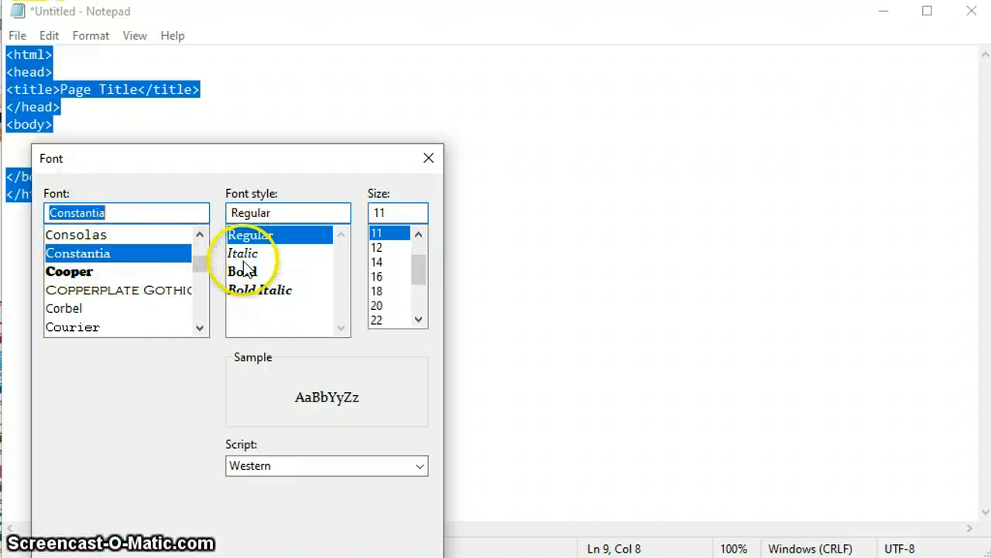
mouse_move(387, 263)
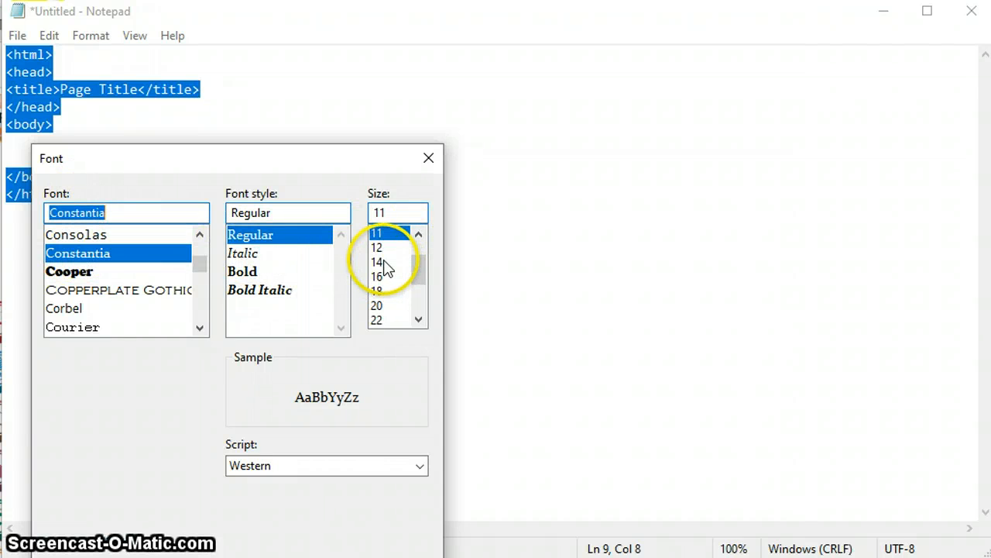
click(378, 262)
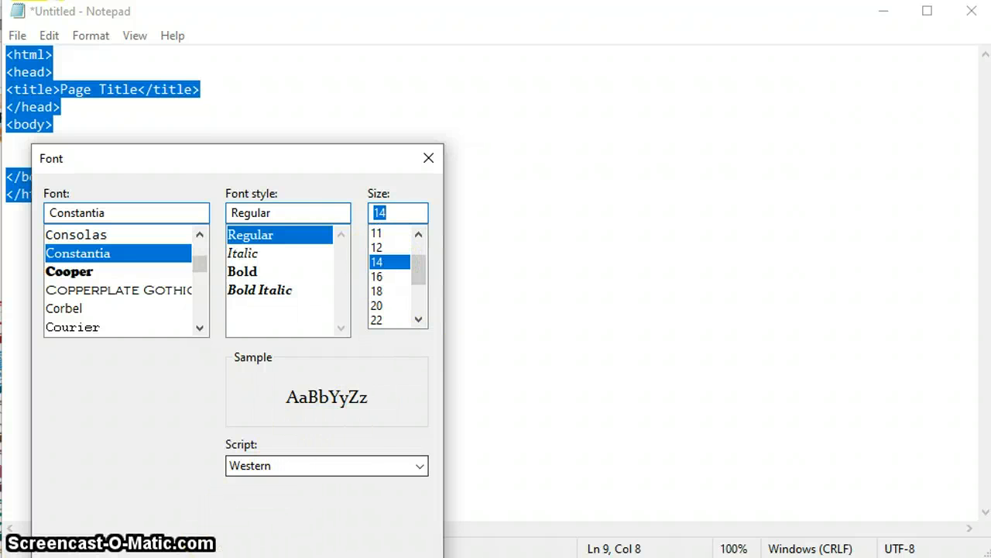
mouse_move(349, 217)
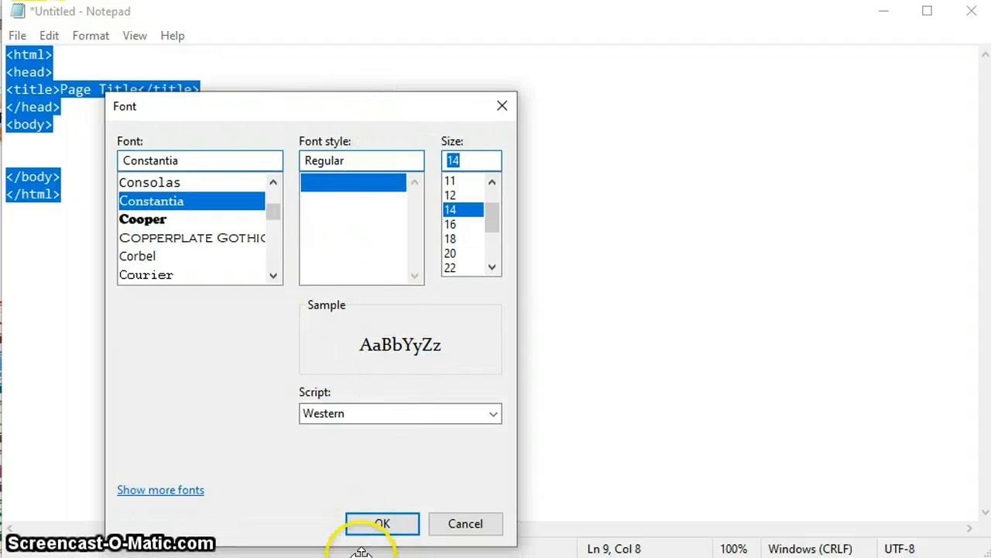
click(381, 523)
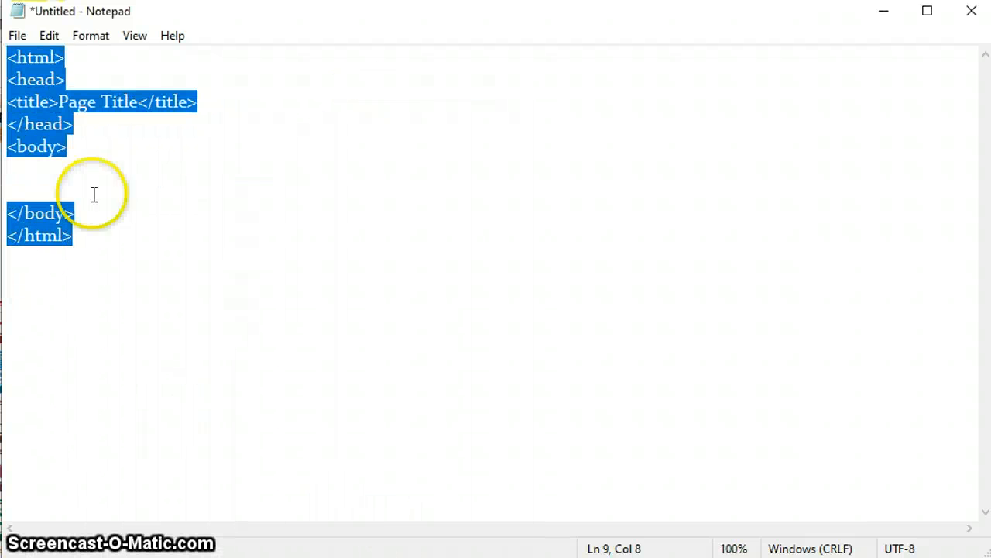
Insert blank lines after the opening html tag and between the head tags.
click(65, 76)
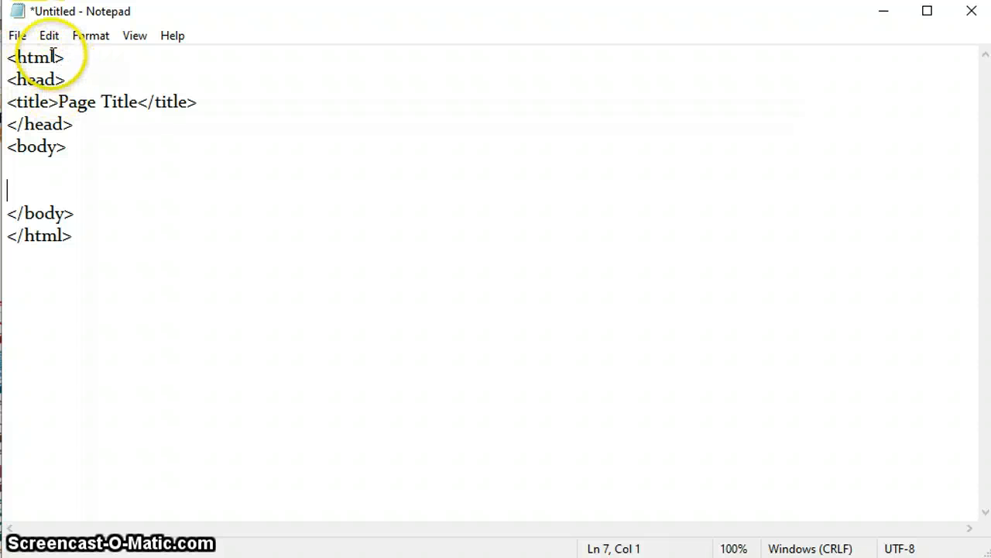
double_click(37, 56)
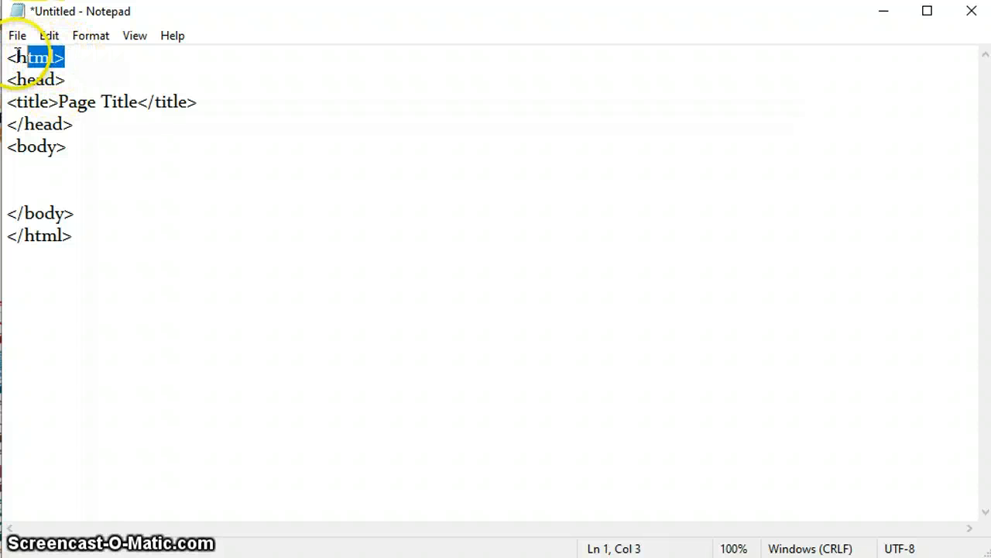
click(72, 236)
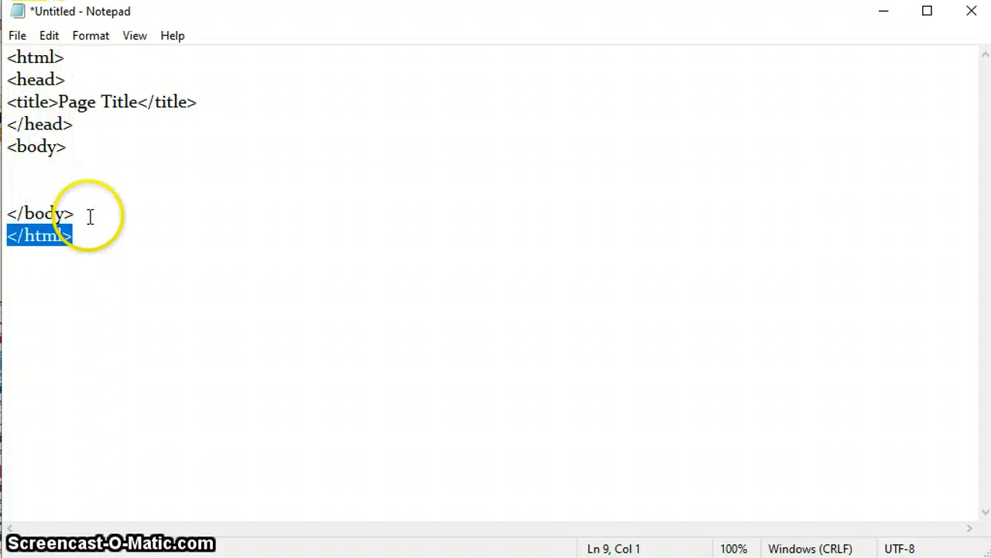
click(65, 56)
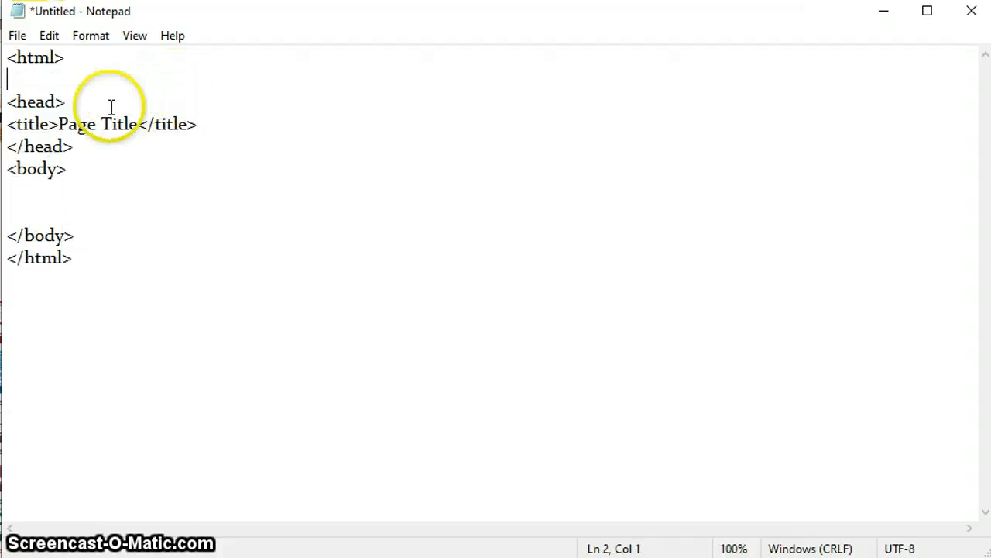
key(Enter)
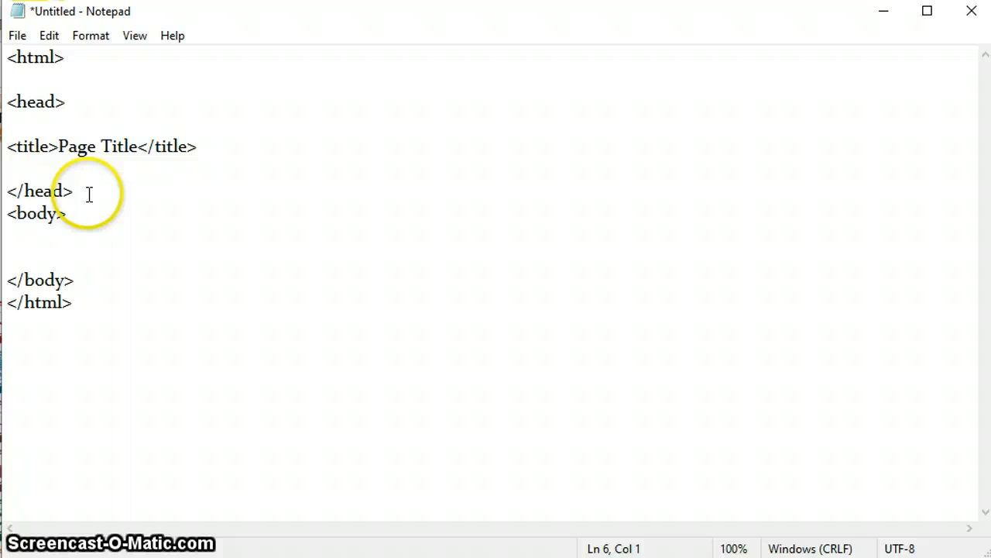
key(Enter)
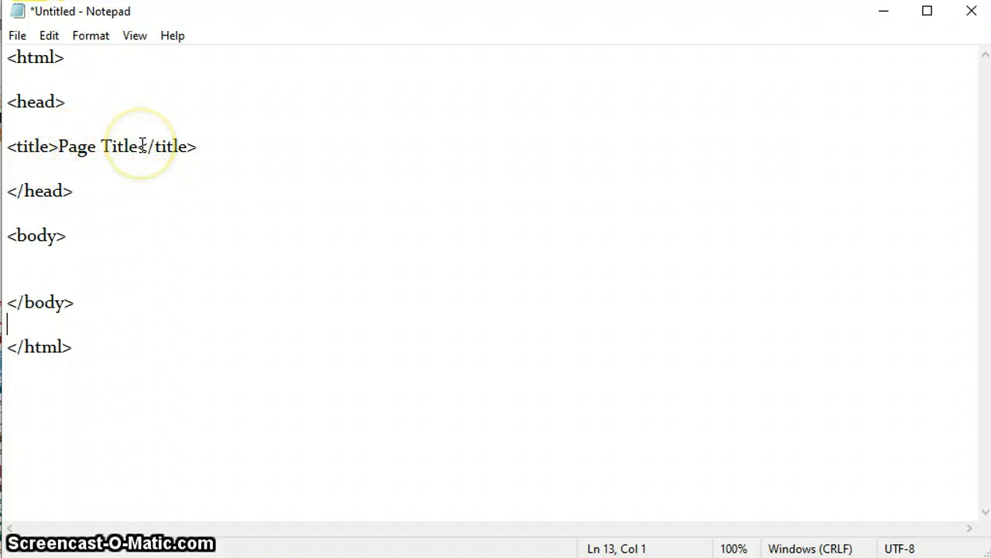
mouse_move(141, 146)
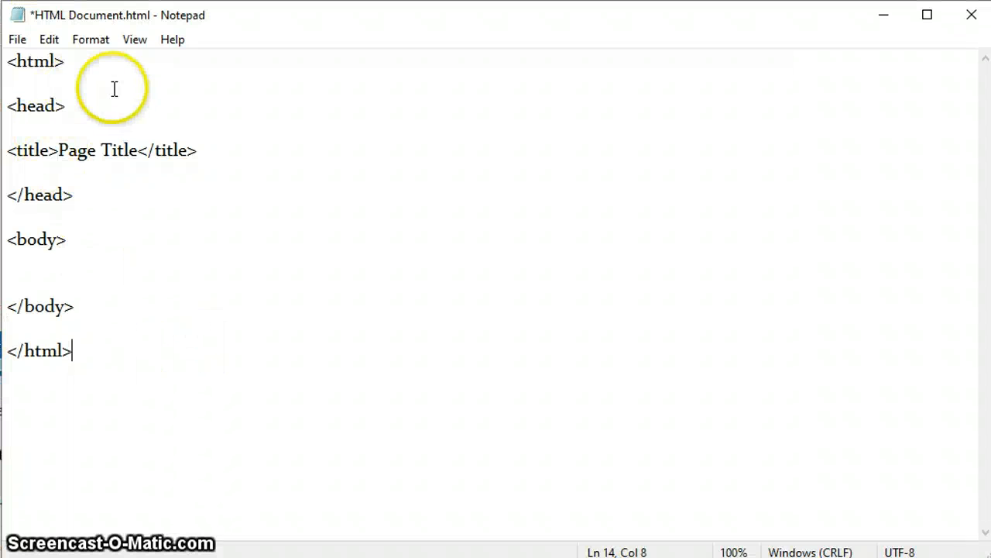
mouse_move(65, 92)
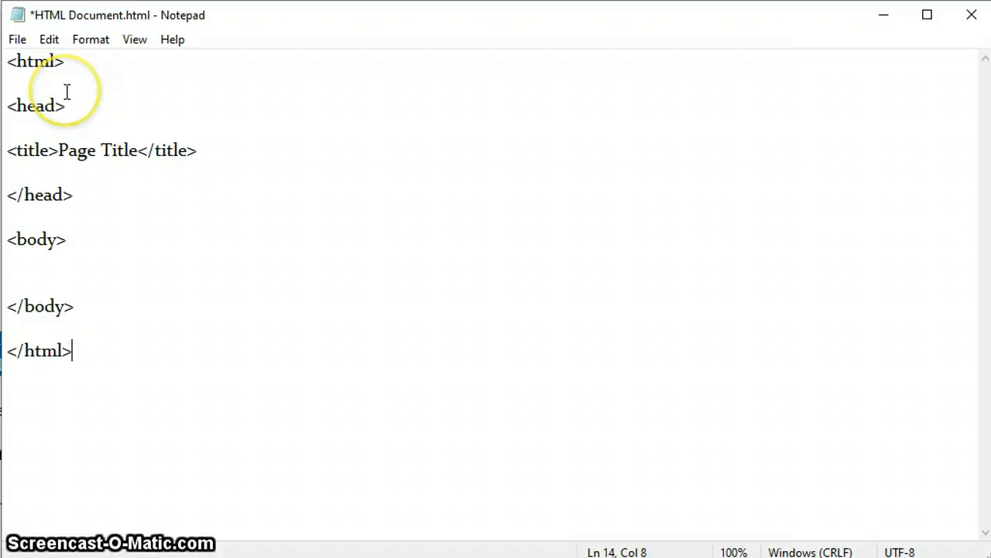
mouse_move(106, 162)
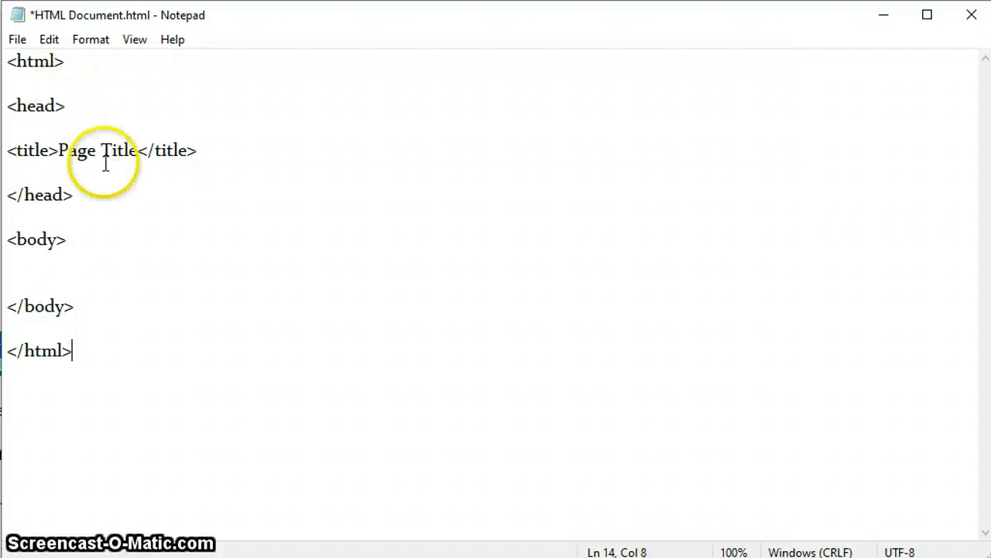
mouse_move(152, 246)
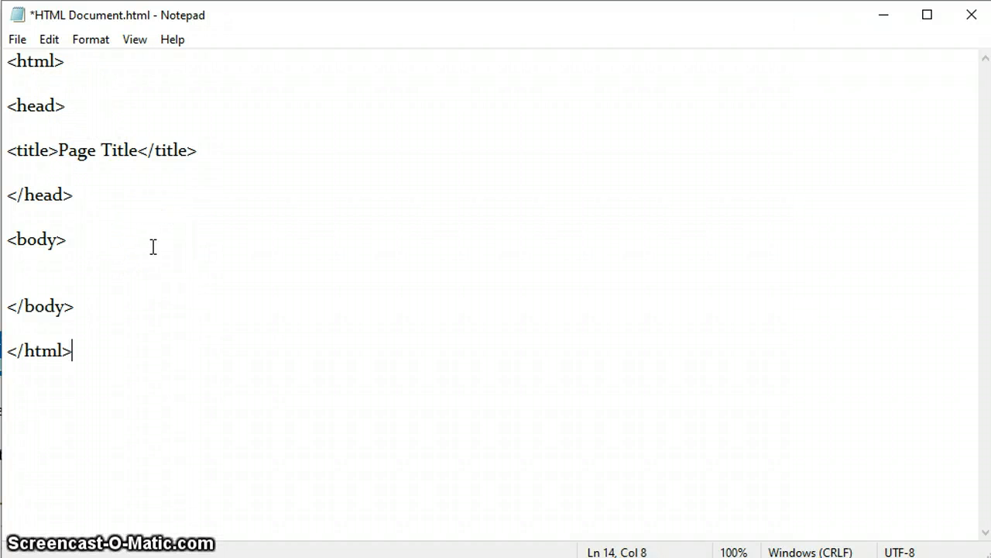
mouse_move(185, 270)
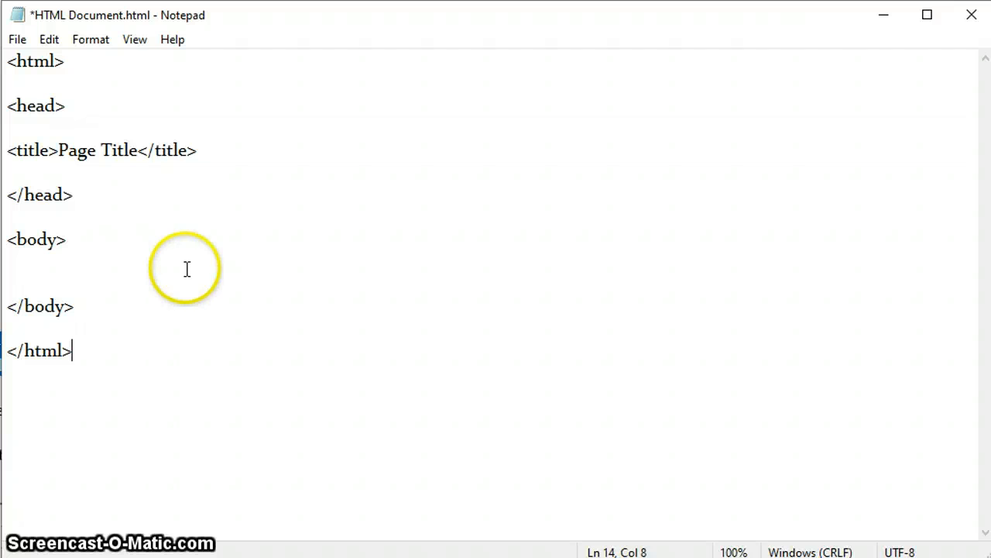
mouse_move(17, 41)
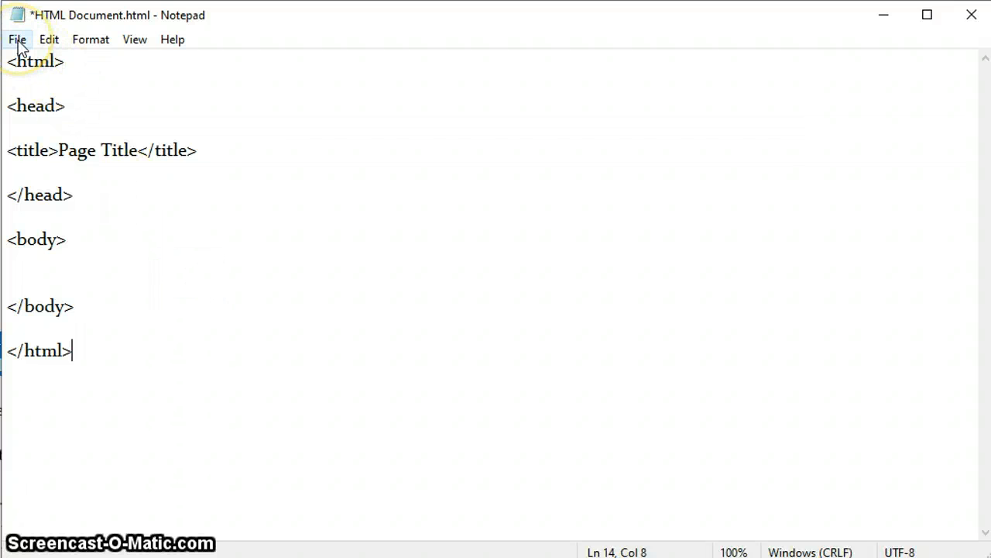
Save the page to the Desktop as Document.html with Save as type All Files.
click(17, 40)
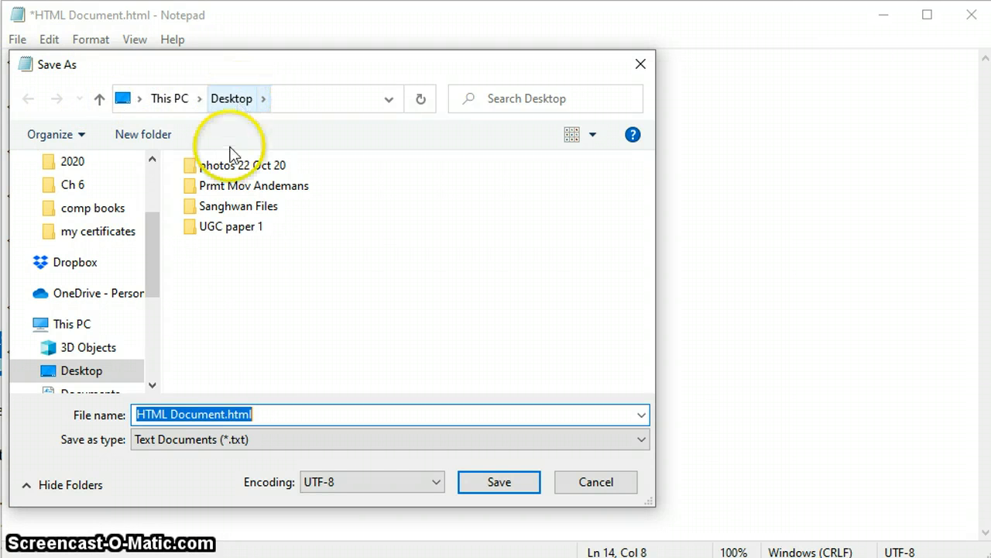
click(266, 413)
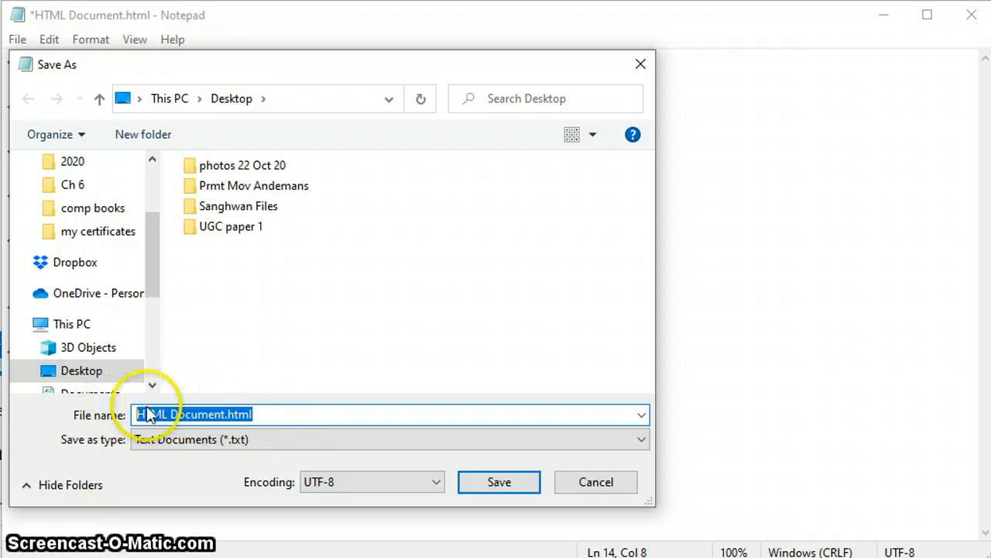
key(Delete)
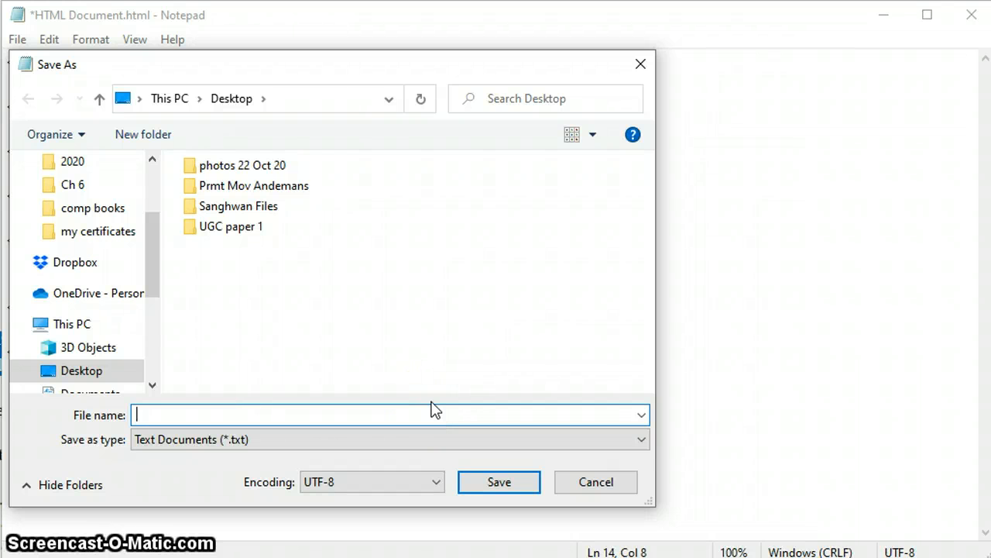
text(Do)
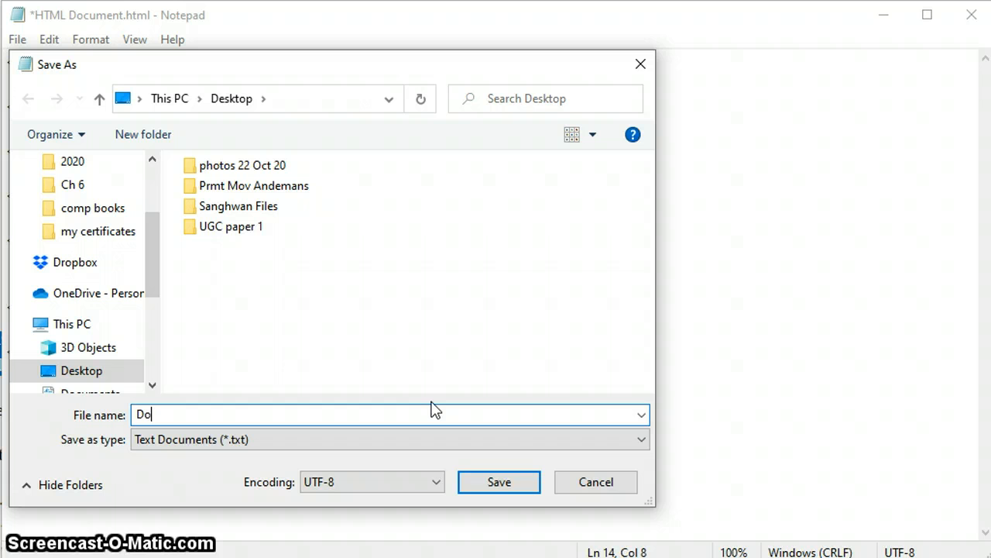
text(cume)
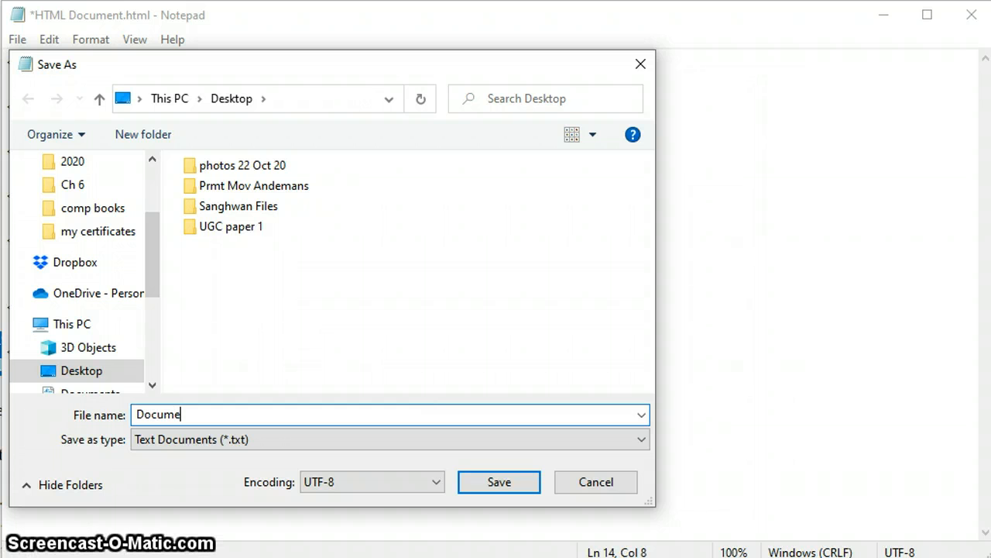
text(nt)
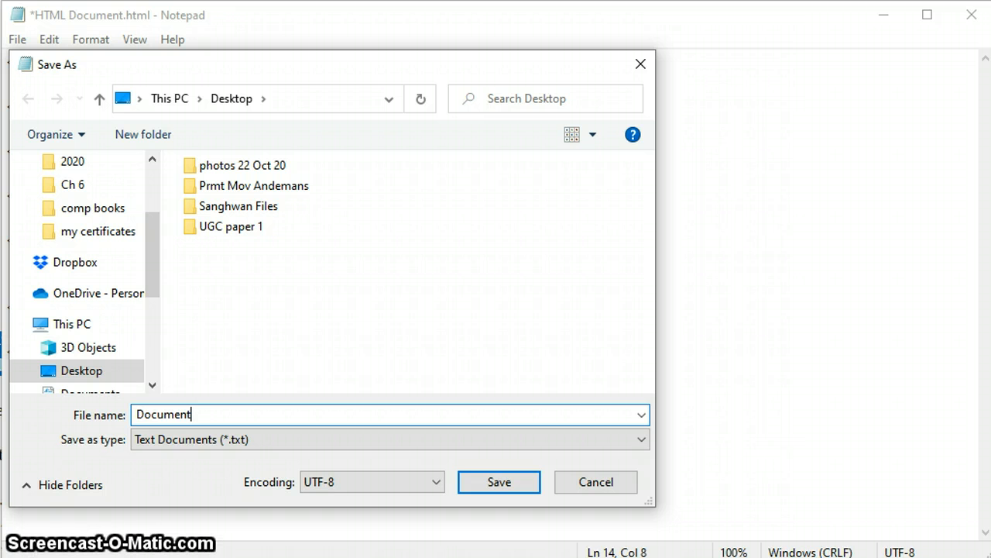
text(.html)
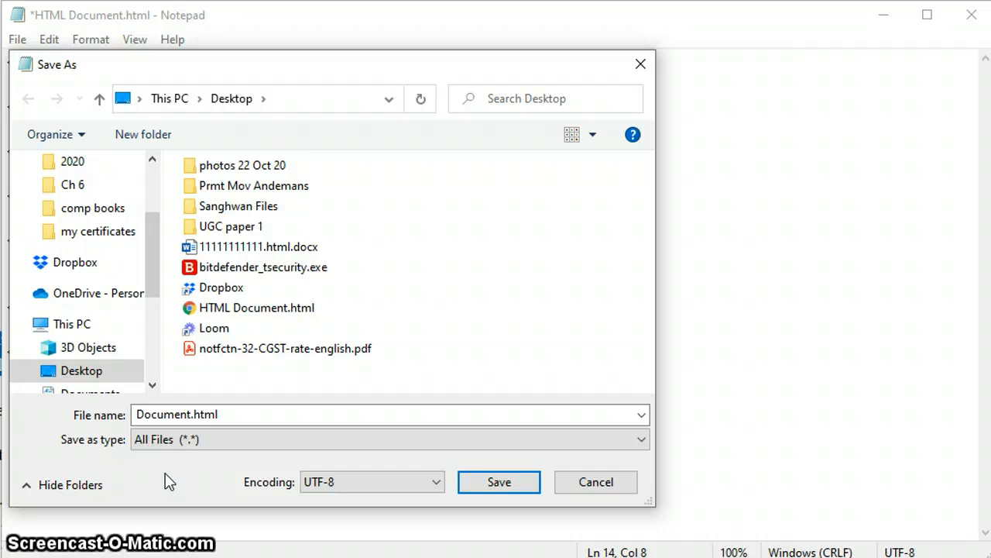
click(499, 481)
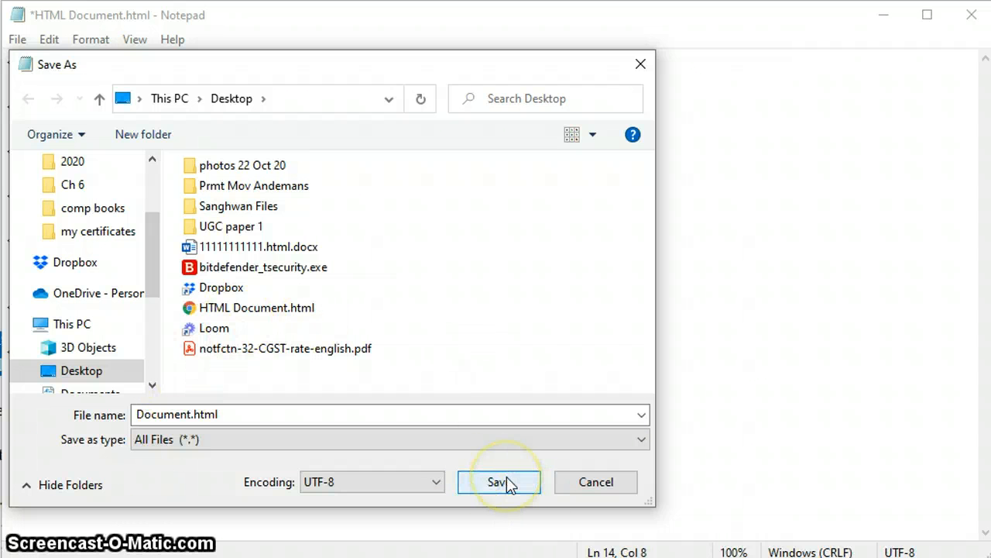
click(499, 482)
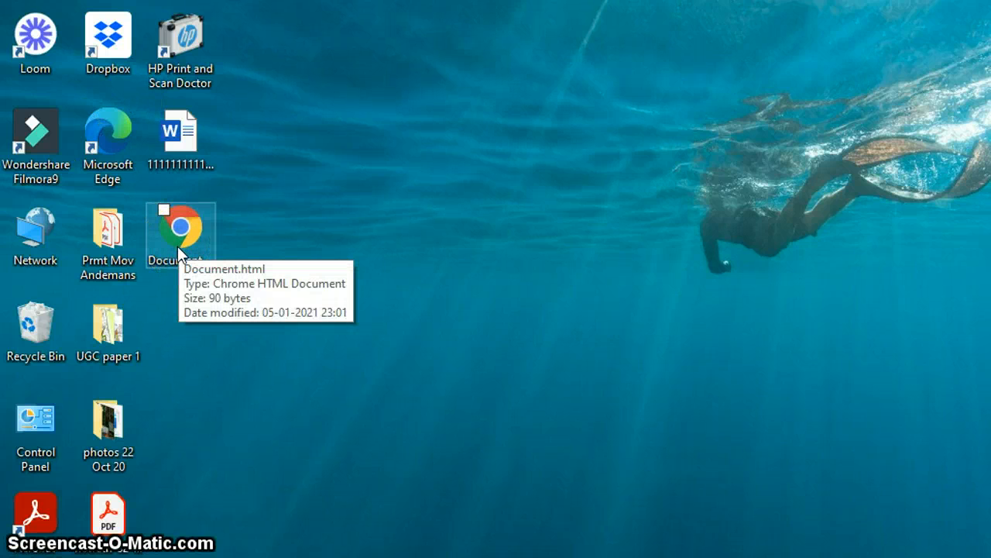
mouse_move(195, 246)
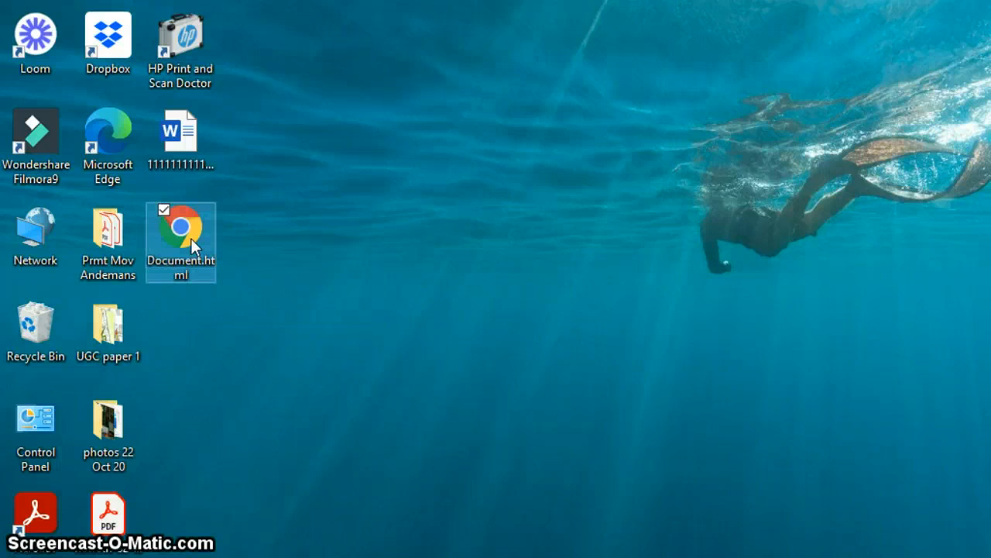
mouse_move(236, 366)
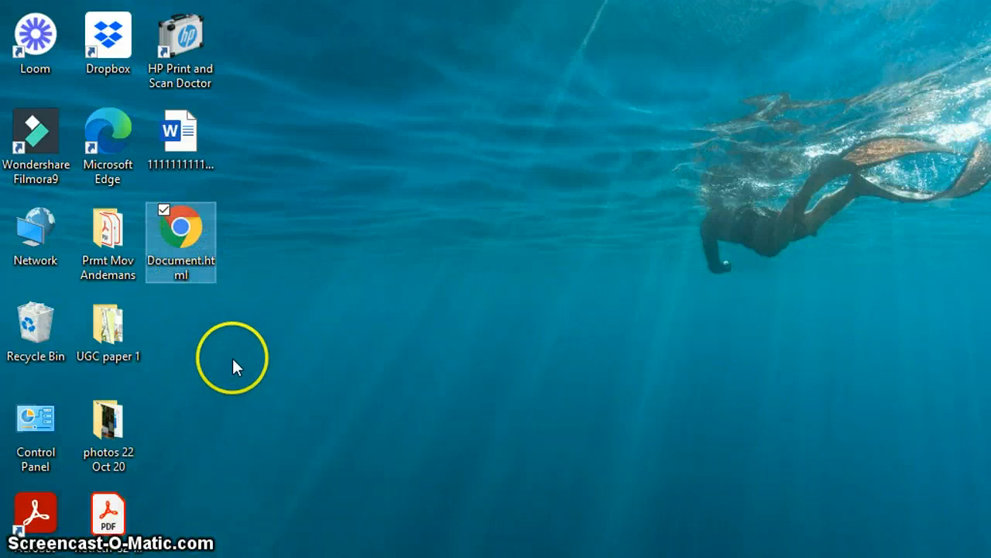
Open Document.html from the Desktop so it loads in Chrome.
double_click(180, 233)
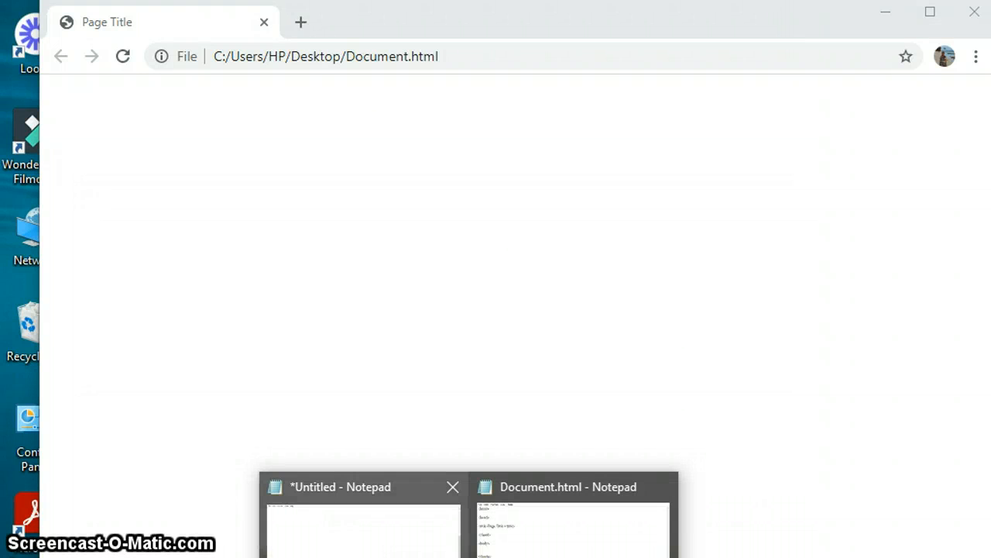
Return to Document.html in Notepad with the cursor on the empty body line.
click(568, 487)
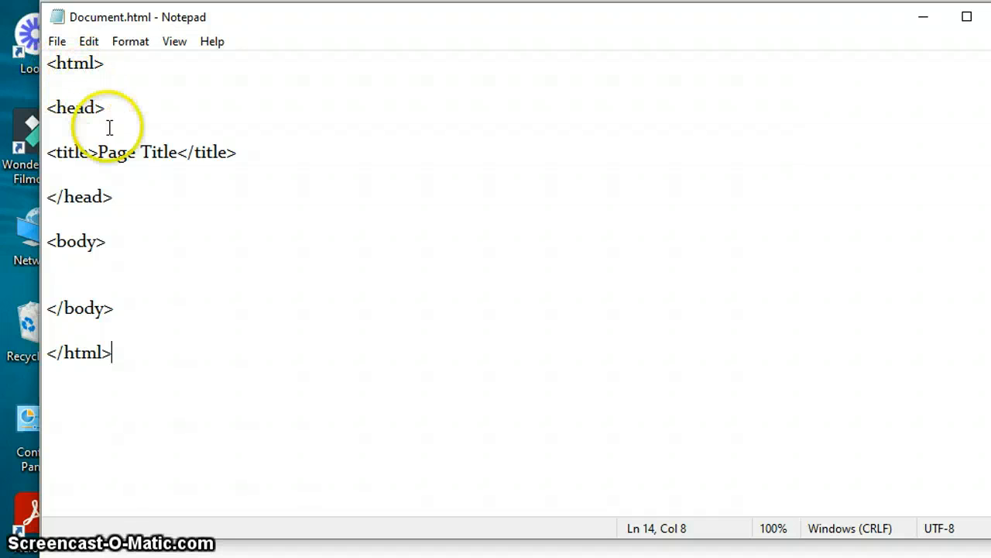
mouse_move(108, 204)
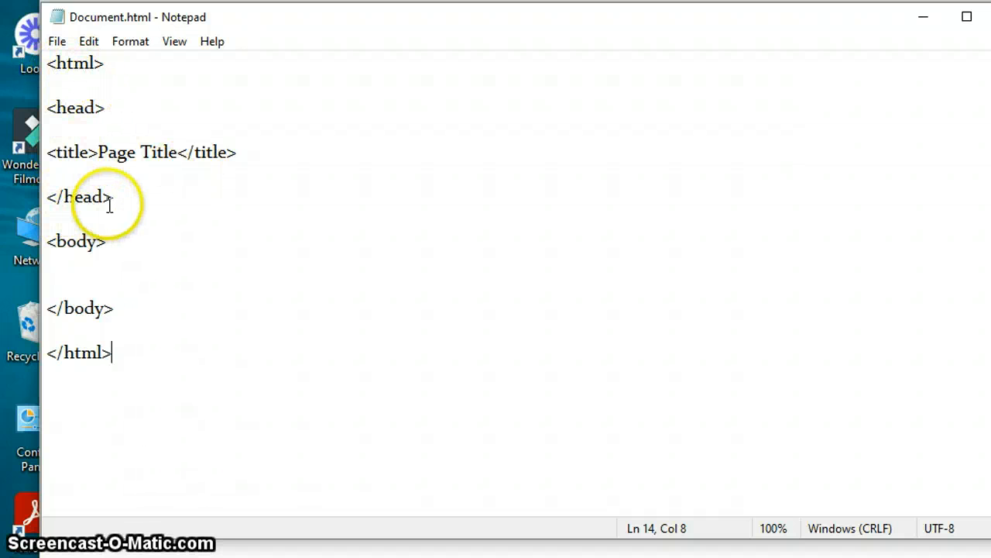
mouse_move(62, 282)
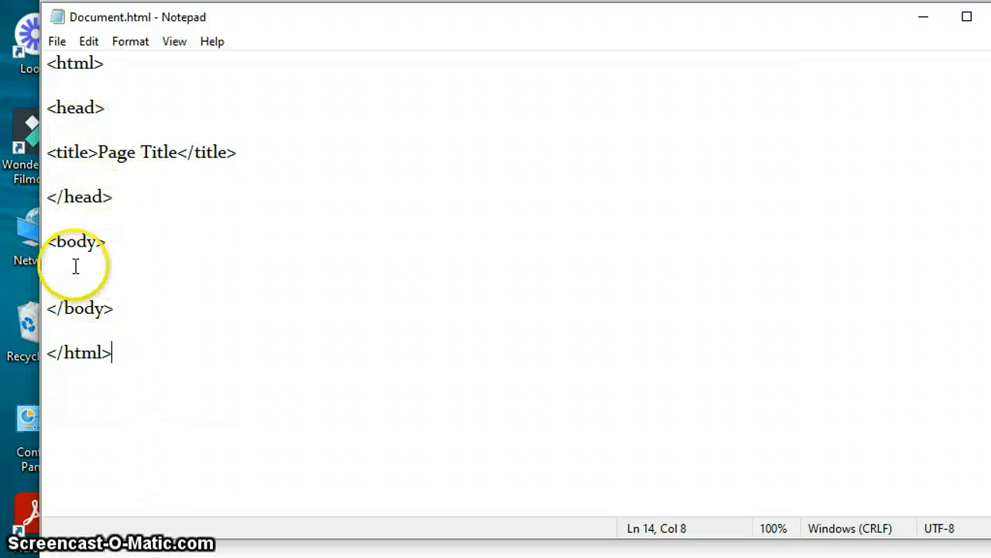
mouse_move(74, 297)
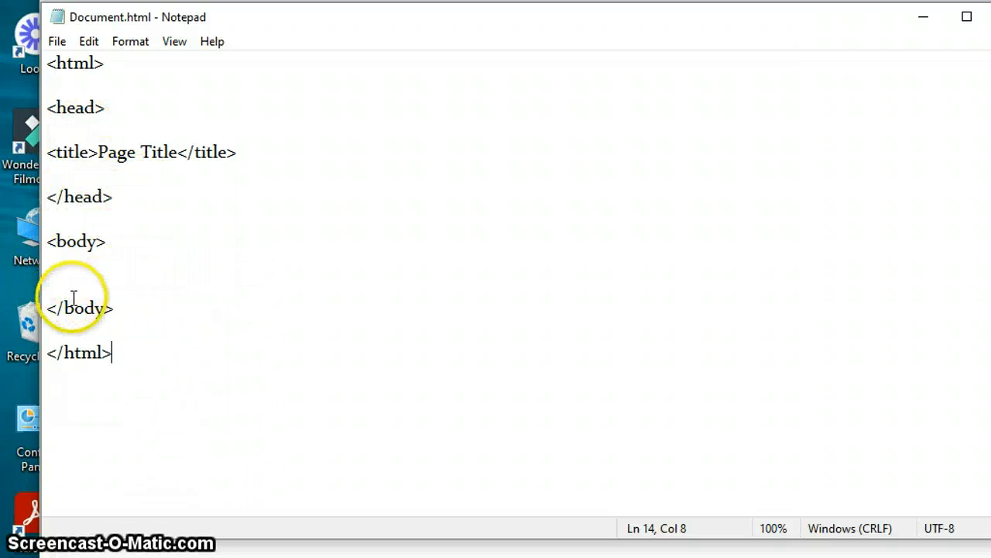
mouse_move(78, 269)
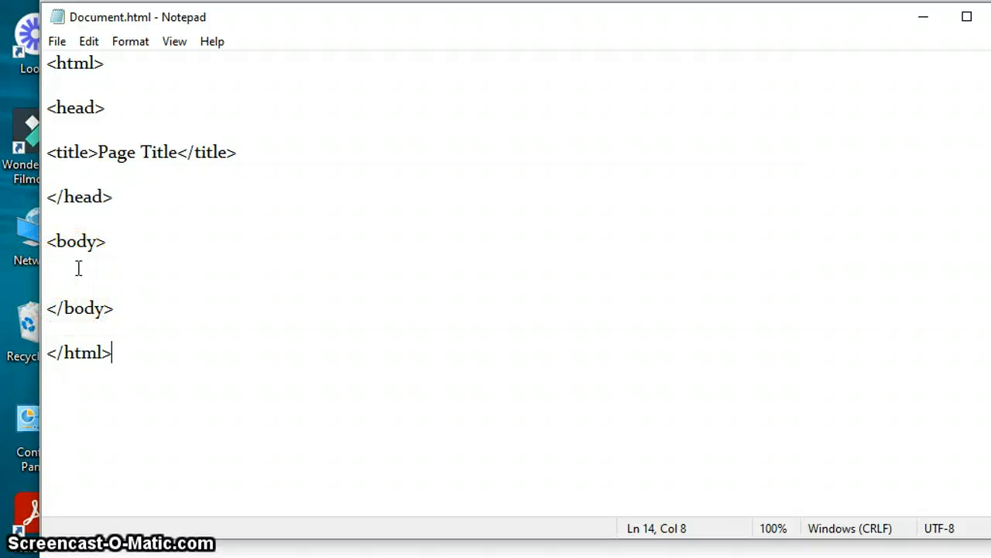
click(48, 263)
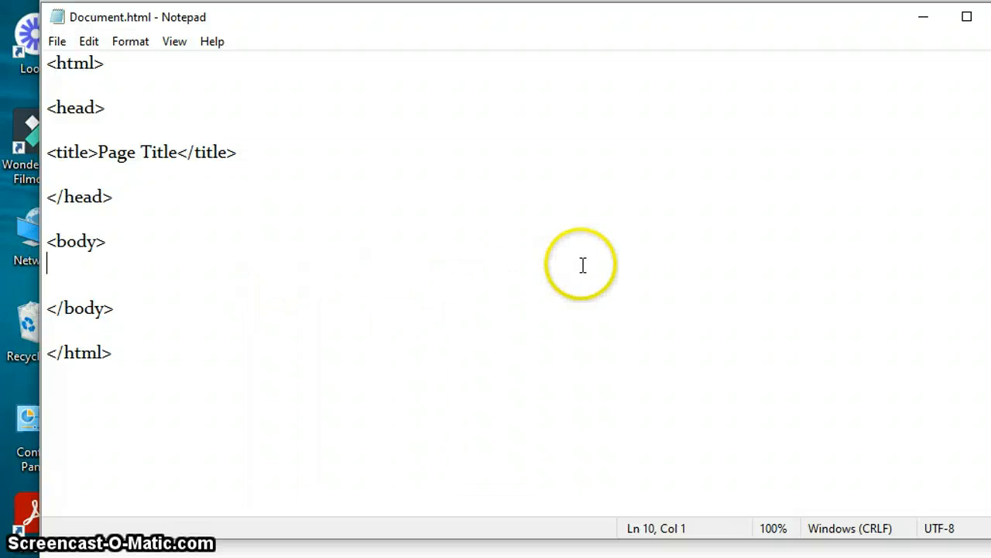
mouse_move(583, 265)
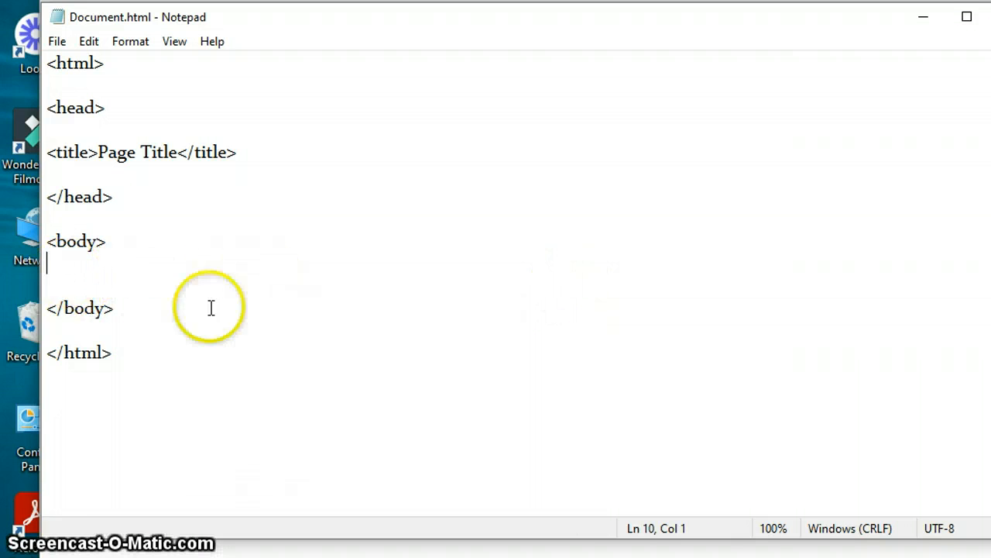
Add 'Body tag displays the main contents of the document.' in the body and save.
text(Body tag displays the main contents of the document.)
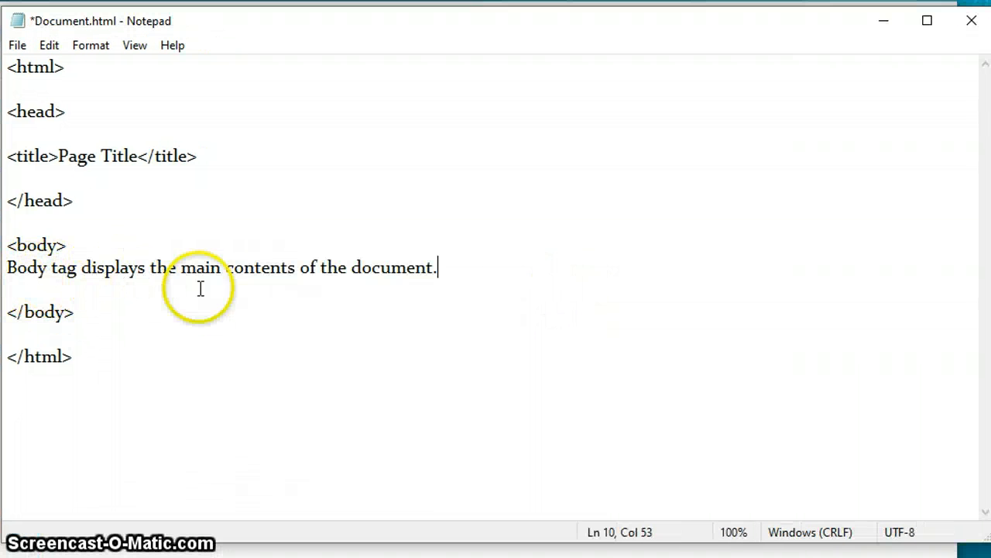
mouse_move(446, 280)
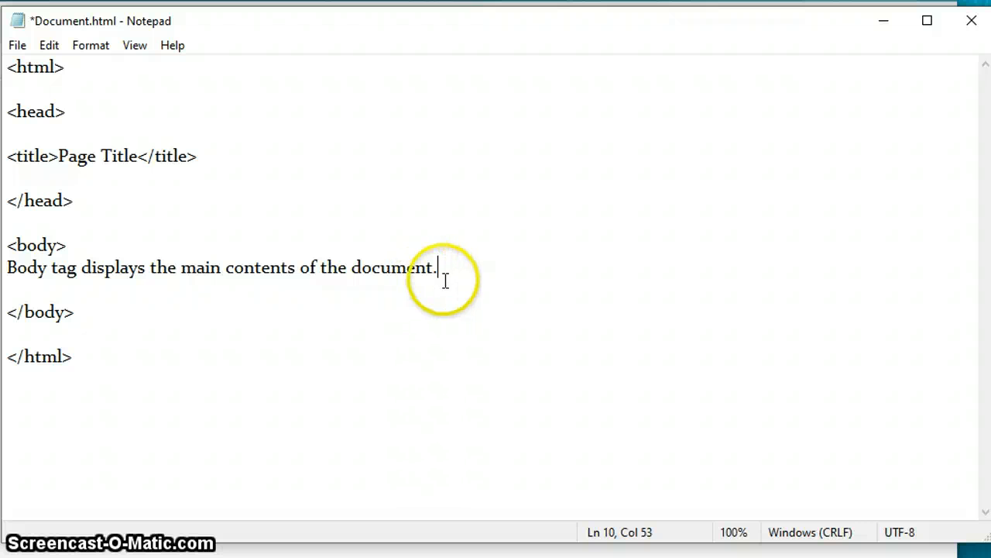
mouse_move(12, 323)
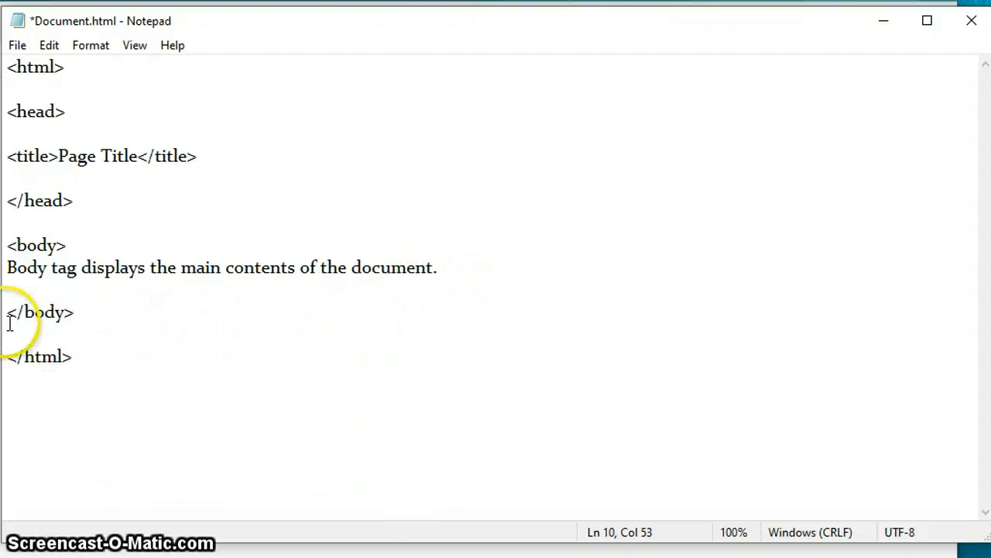
click(17, 44)
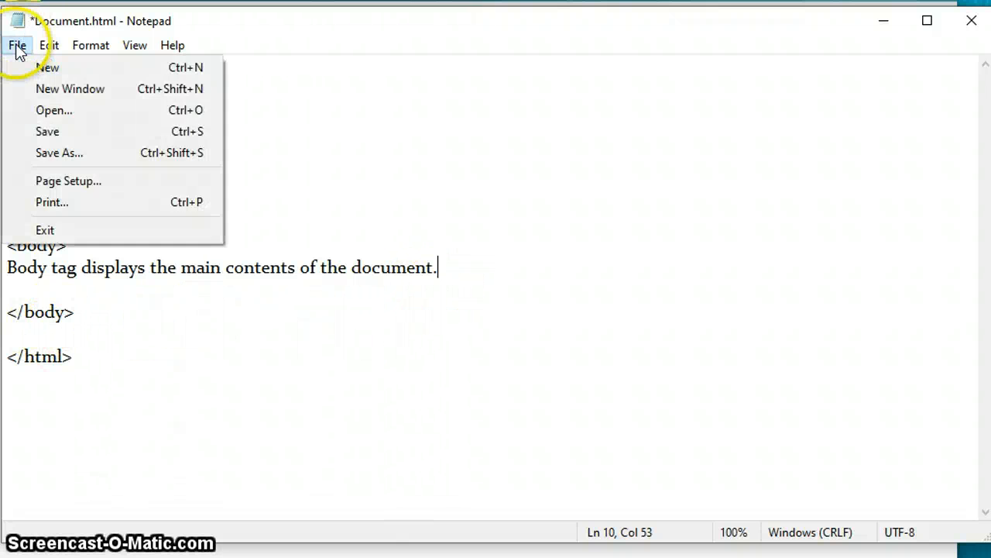
click(46, 131)
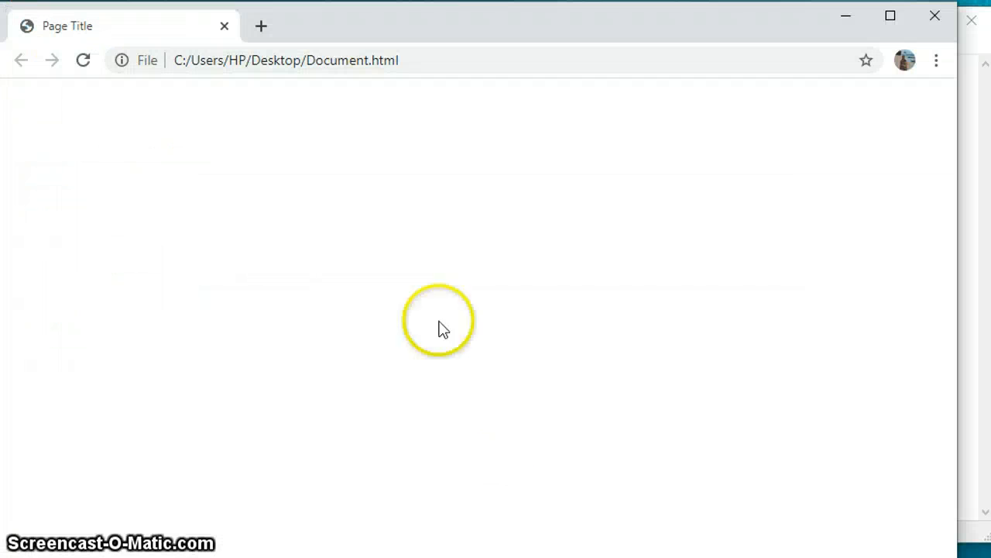
Reload Document.html in Chrome so the body sentence appears.
click(83, 60)
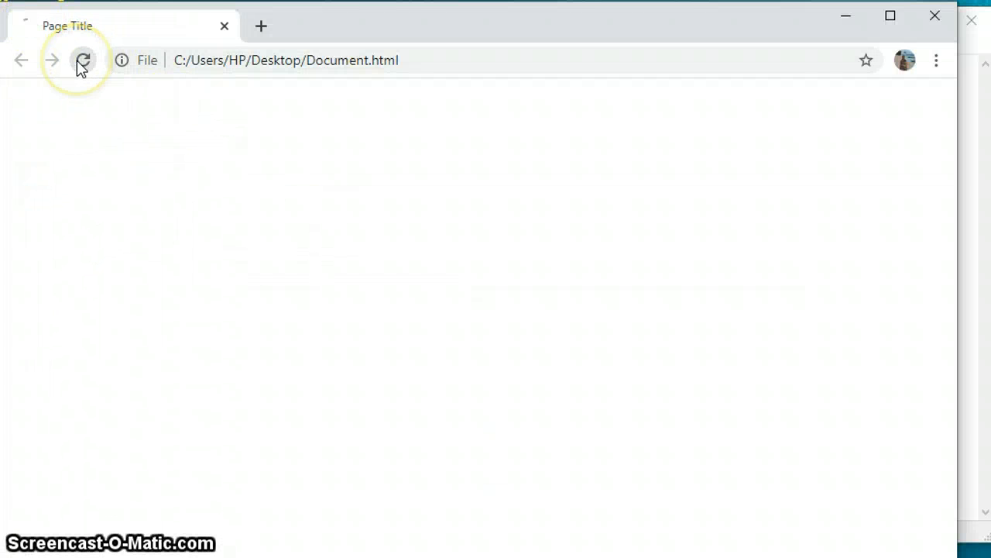
click(83, 58)
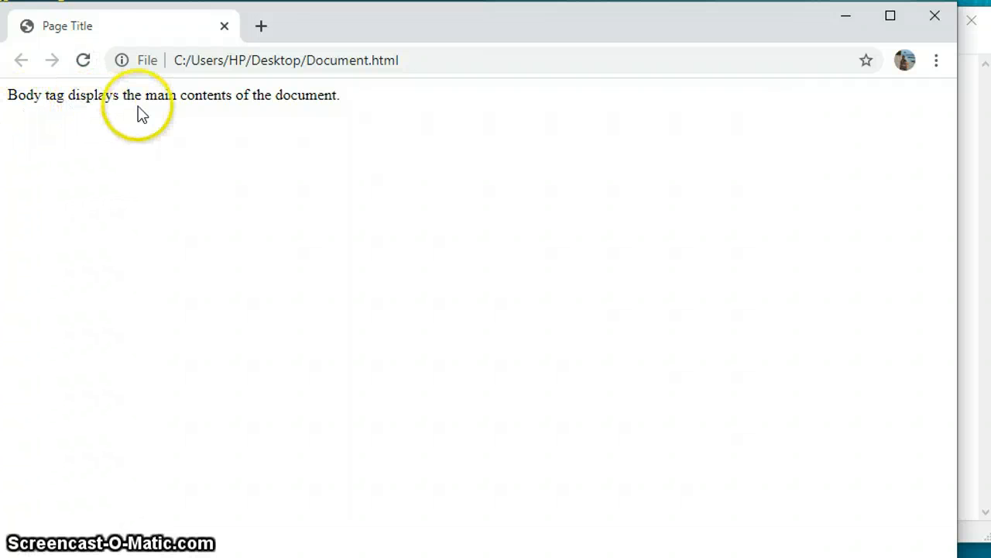
mouse_move(334, 100)
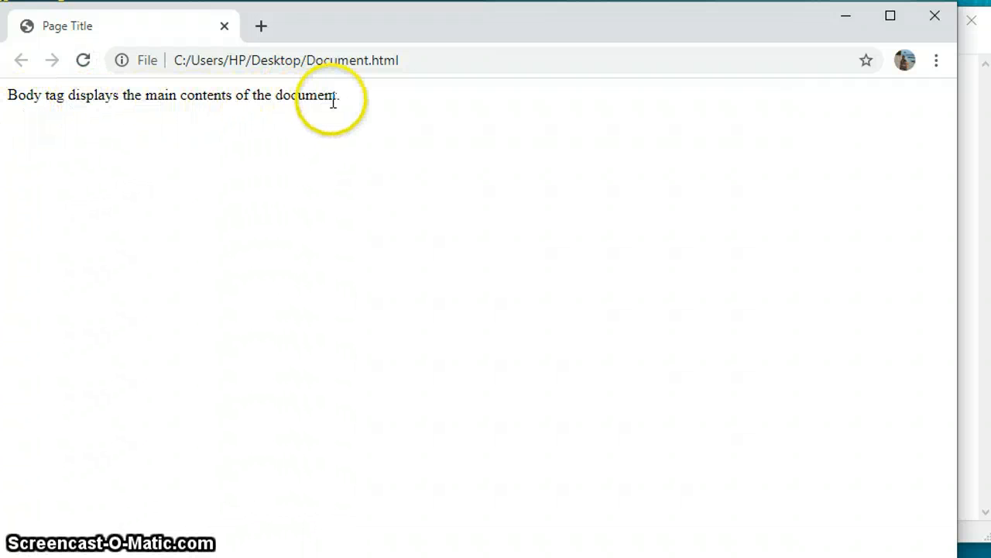
mouse_move(337, 116)
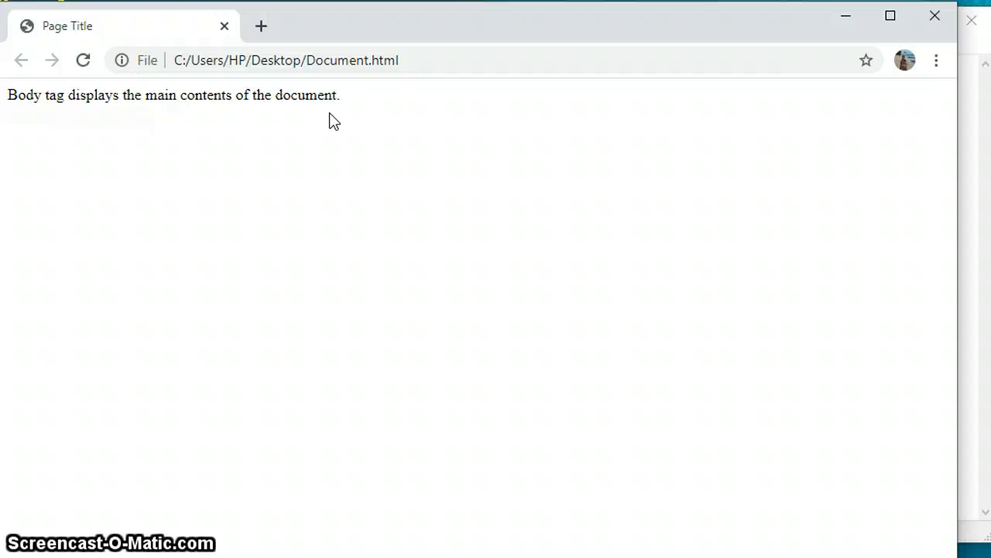
mouse_move(169, 124)
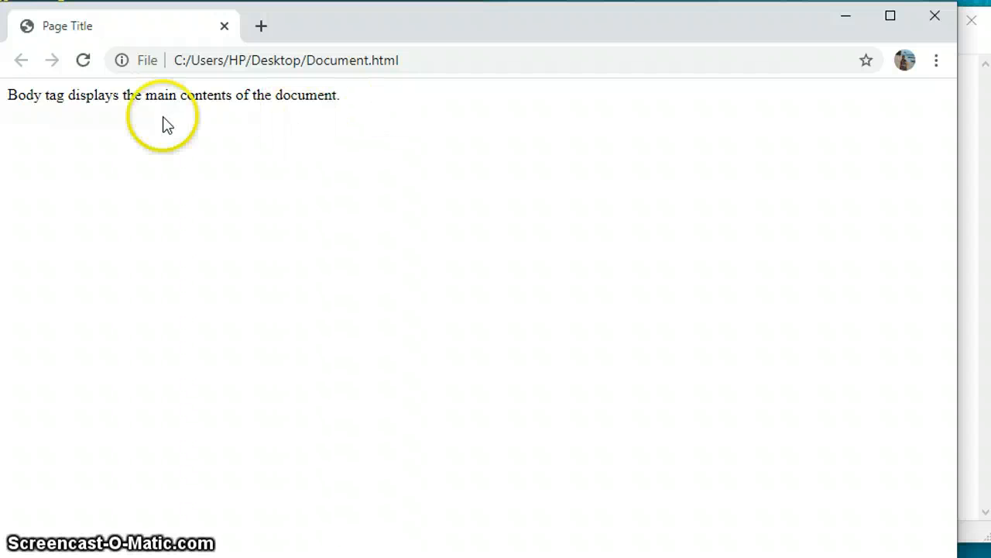
mouse_move(409, 534)
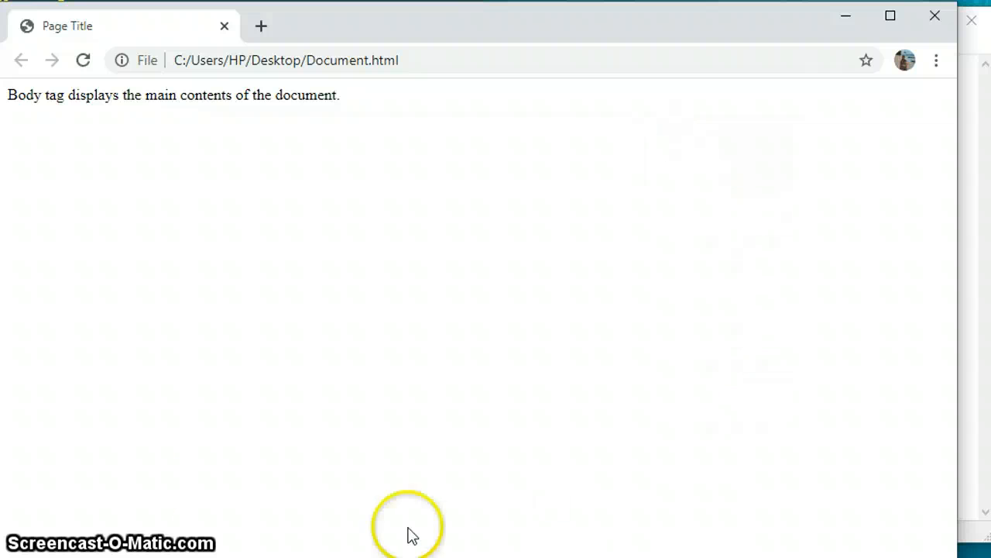
mouse_move(68, 24)
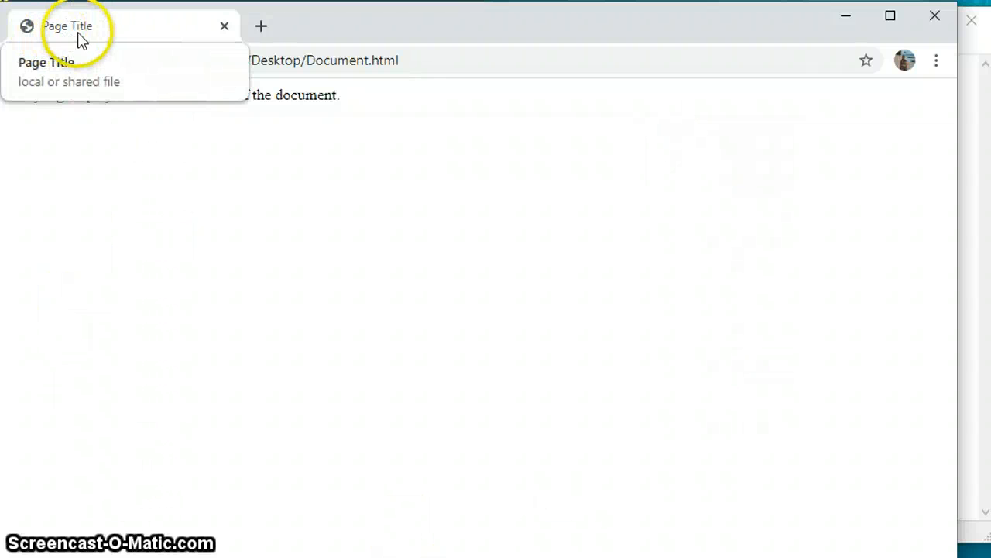
mouse_move(90, 38)
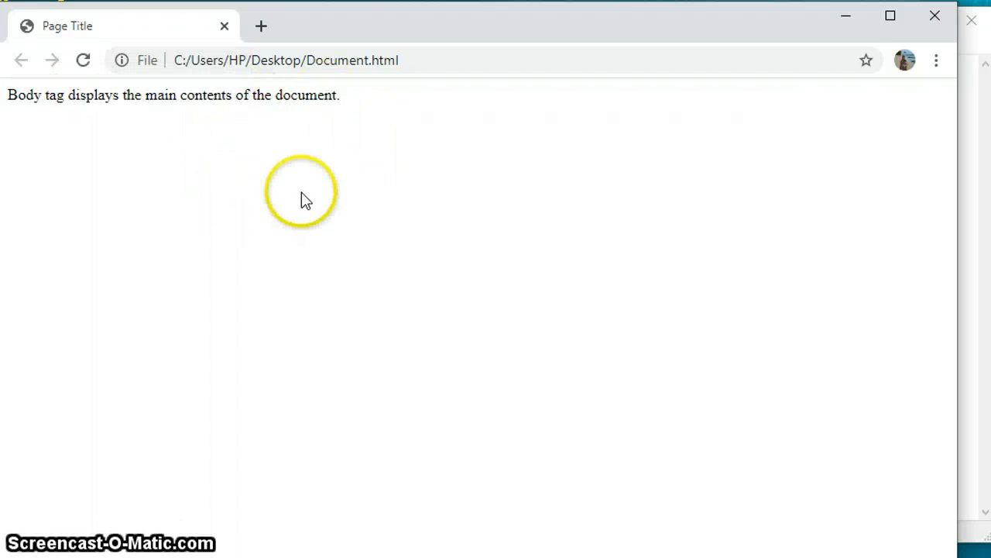
mouse_move(286, 153)
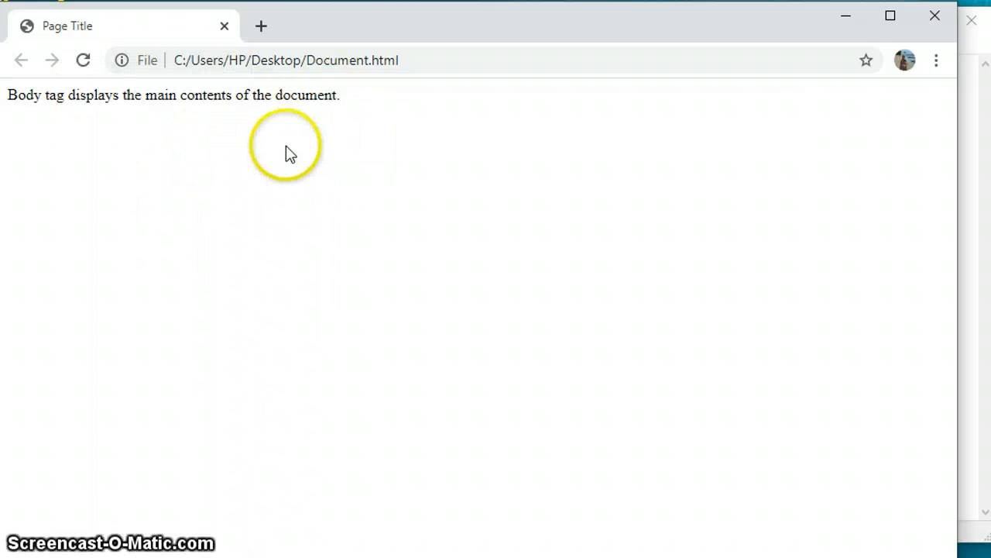
mouse_move(199, 152)
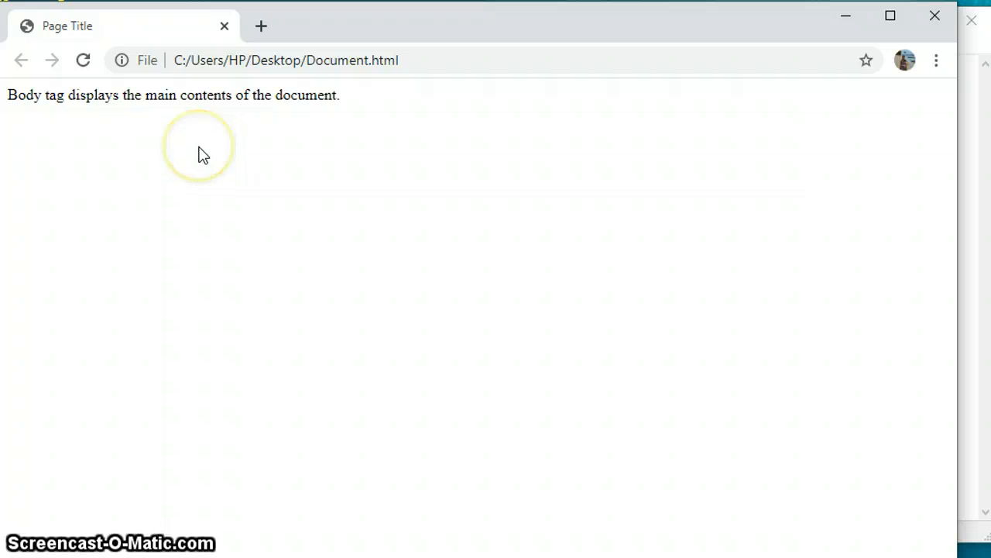